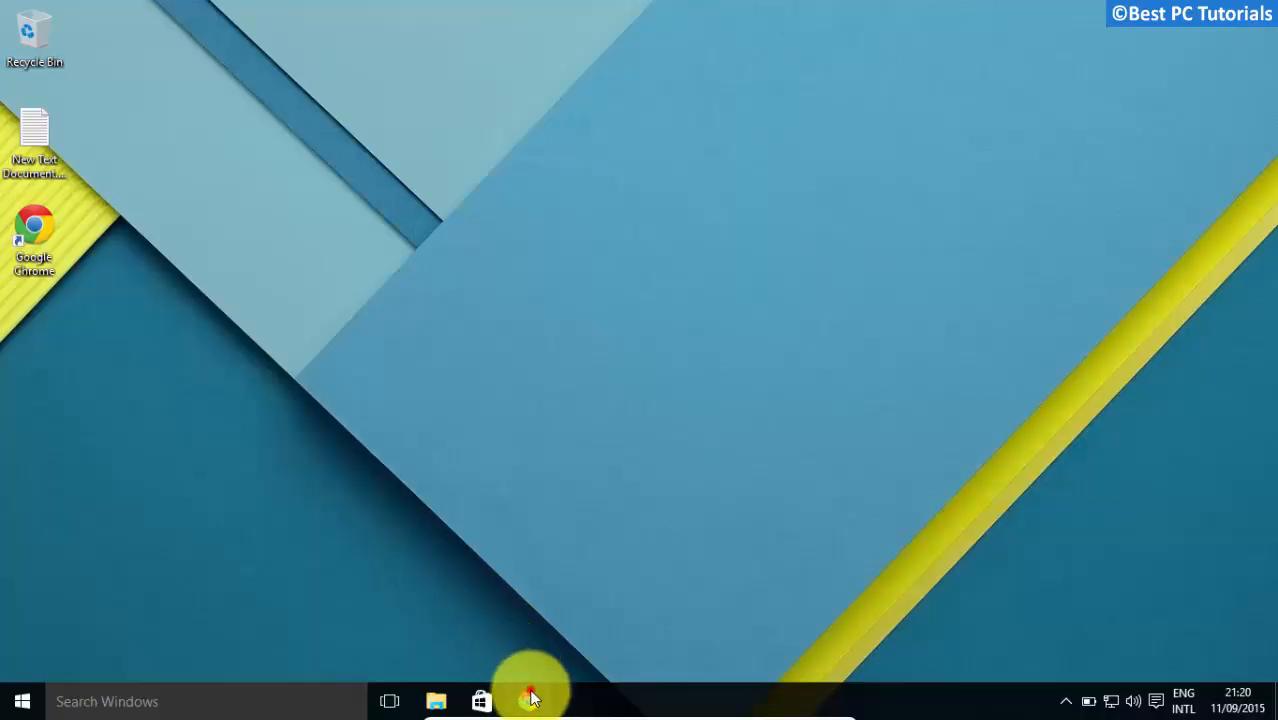
- Download the UltraUXThemePatcher installer from the syssel.net project page in Chrome
{"action": "left_click", "coordinate": [530, 700]}
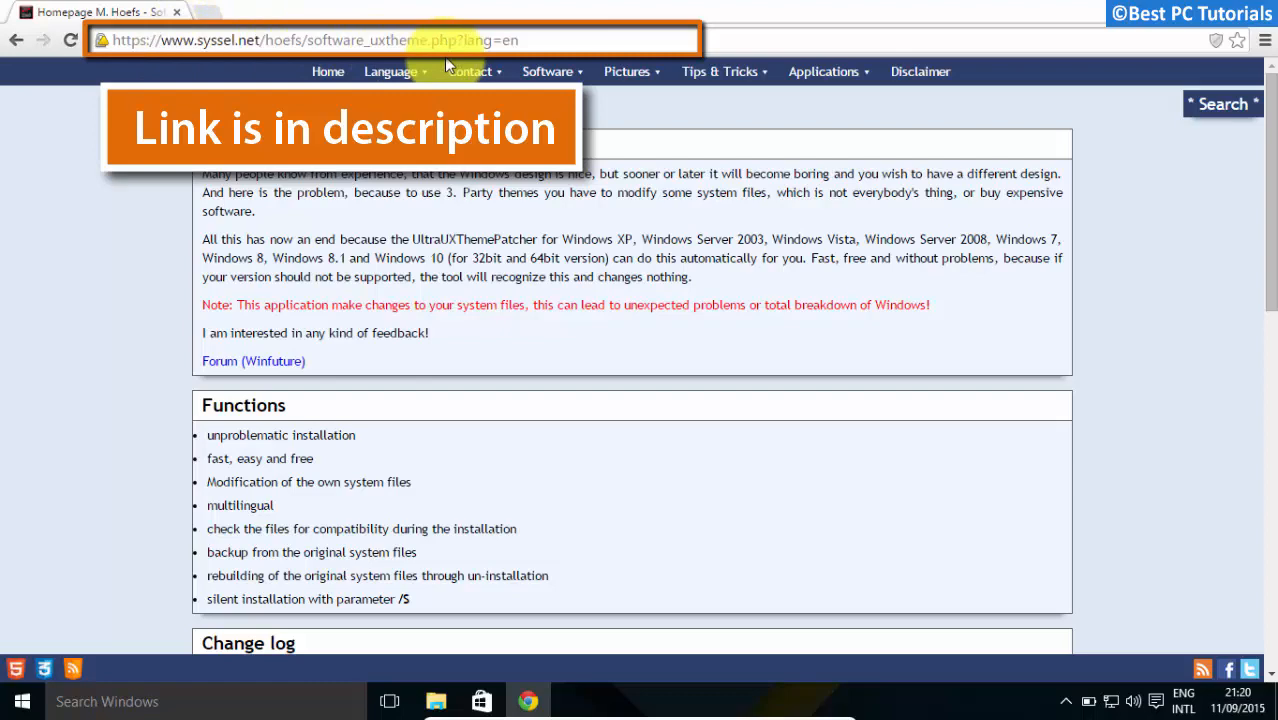
{"action": "scroll", "scroll_direction": "down", "scroll_amount": 3}
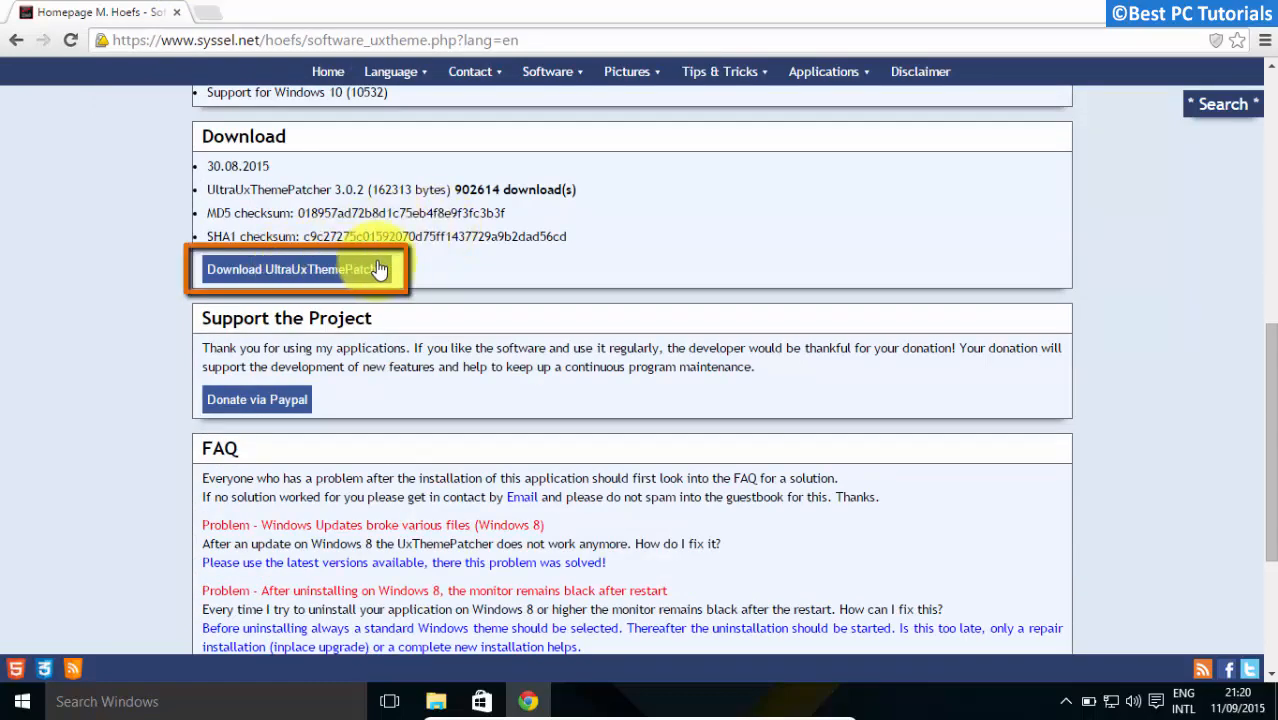
{"action": "left_click", "coordinate": [296, 269]}
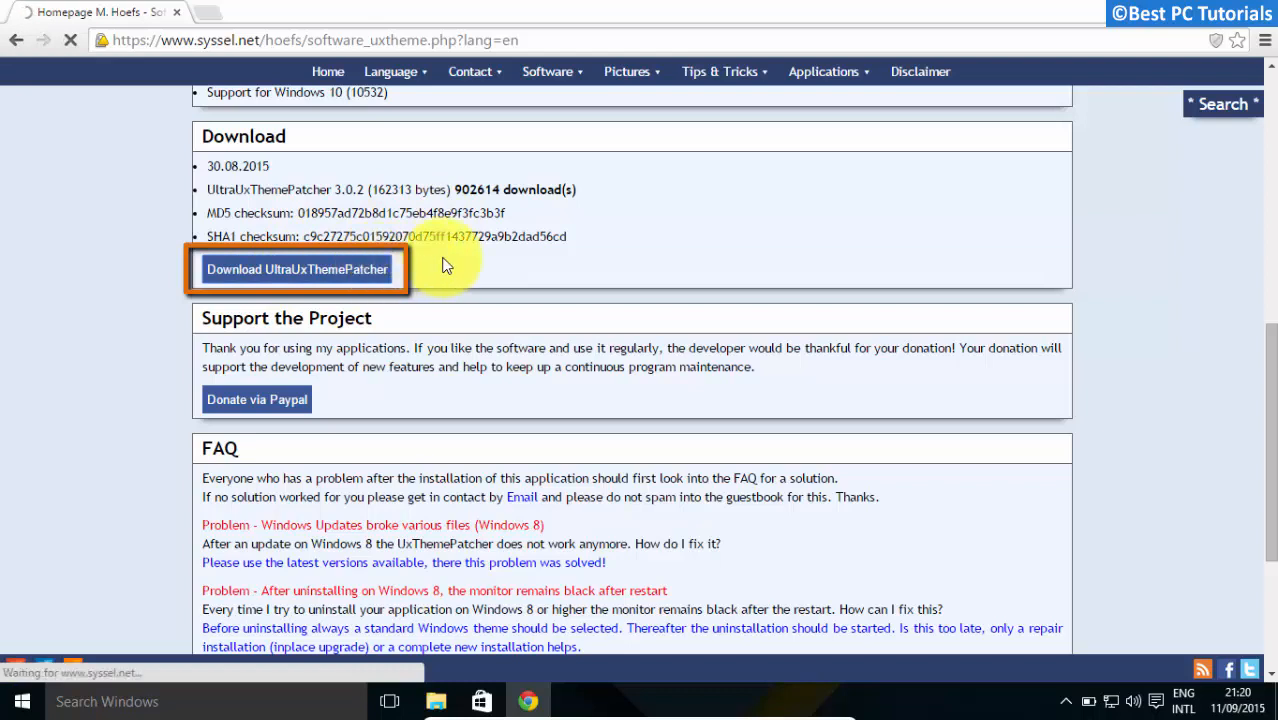
{"action": "left_click", "coordinate": [296, 269]}
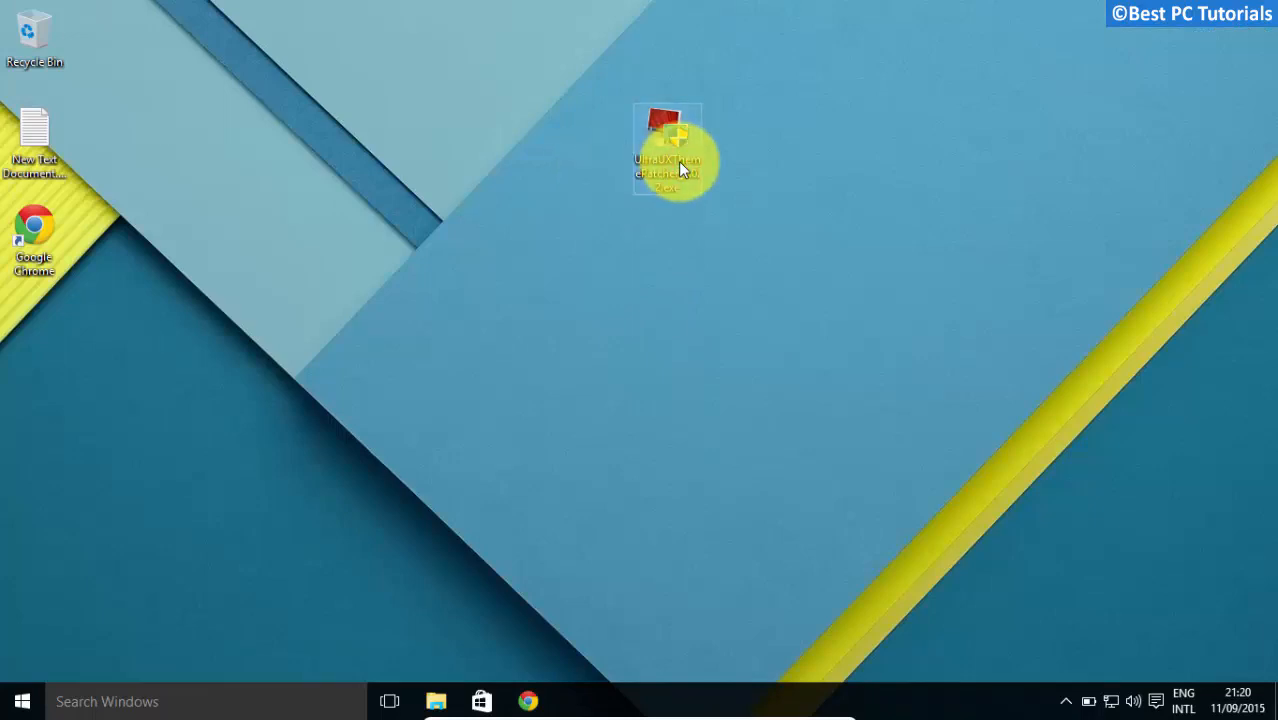
- Run UltraUXThemePatcher, accept the license, patch the theme files, and reboot now
{"action": "double_click", "coordinate": [667, 150]}
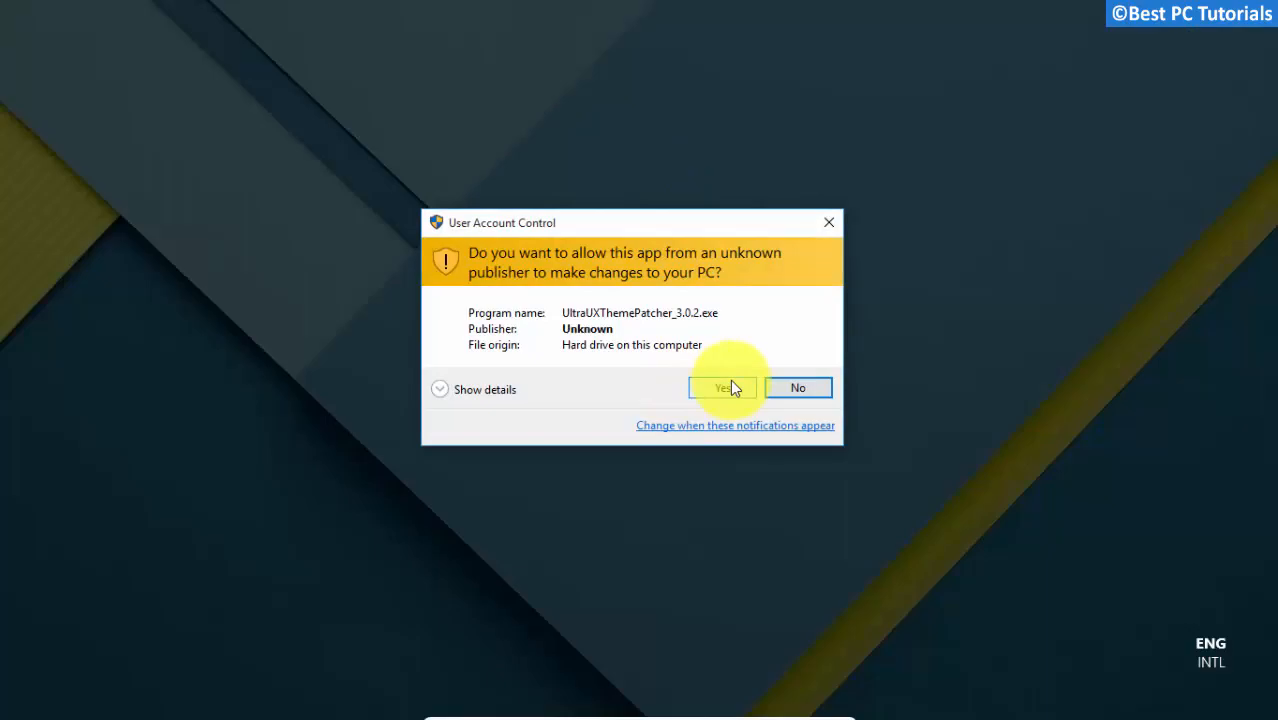
{"action": "left_click", "coordinate": [720, 388]}
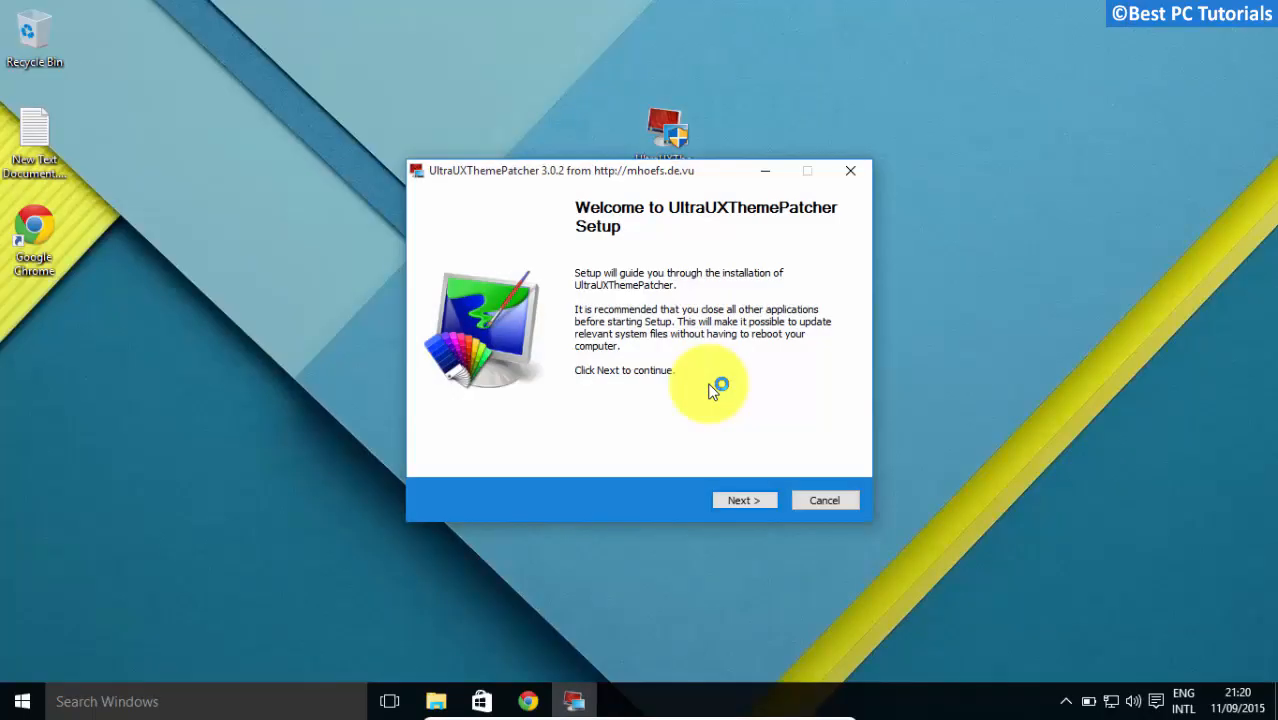
{"action": "left_click", "coordinate": [744, 500]}
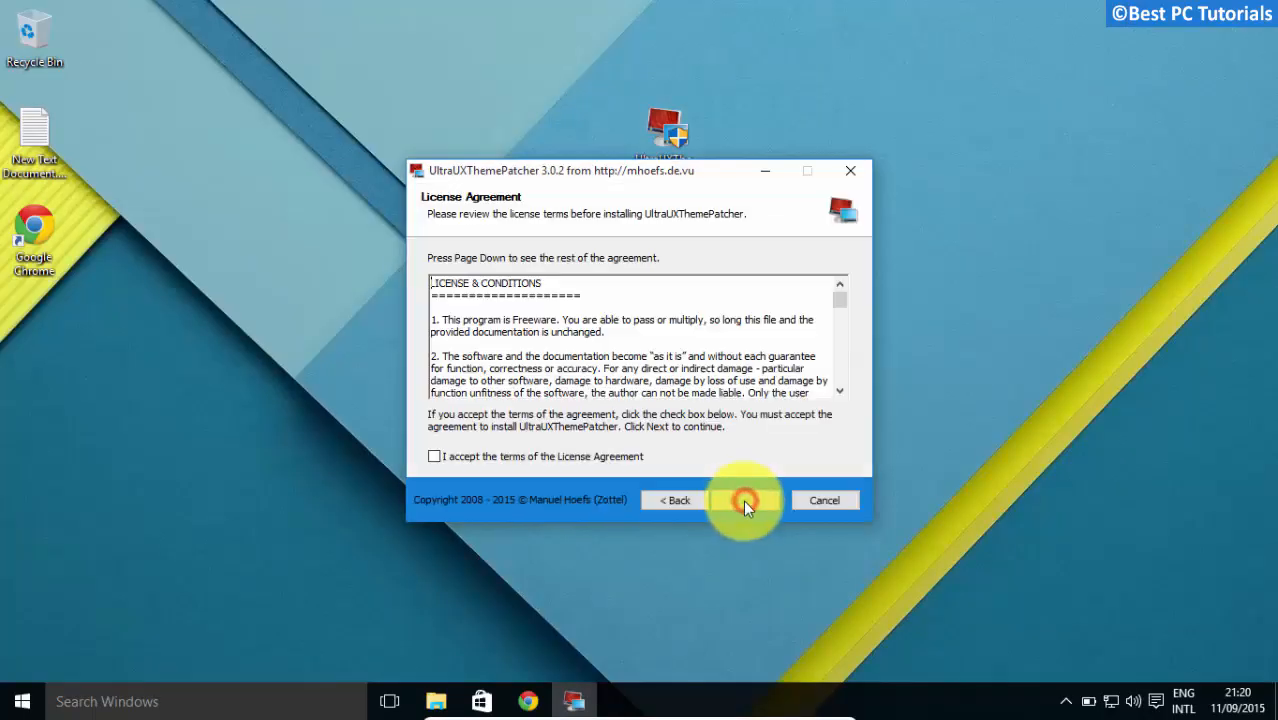
{"action": "left_click", "coordinate": [434, 456]}
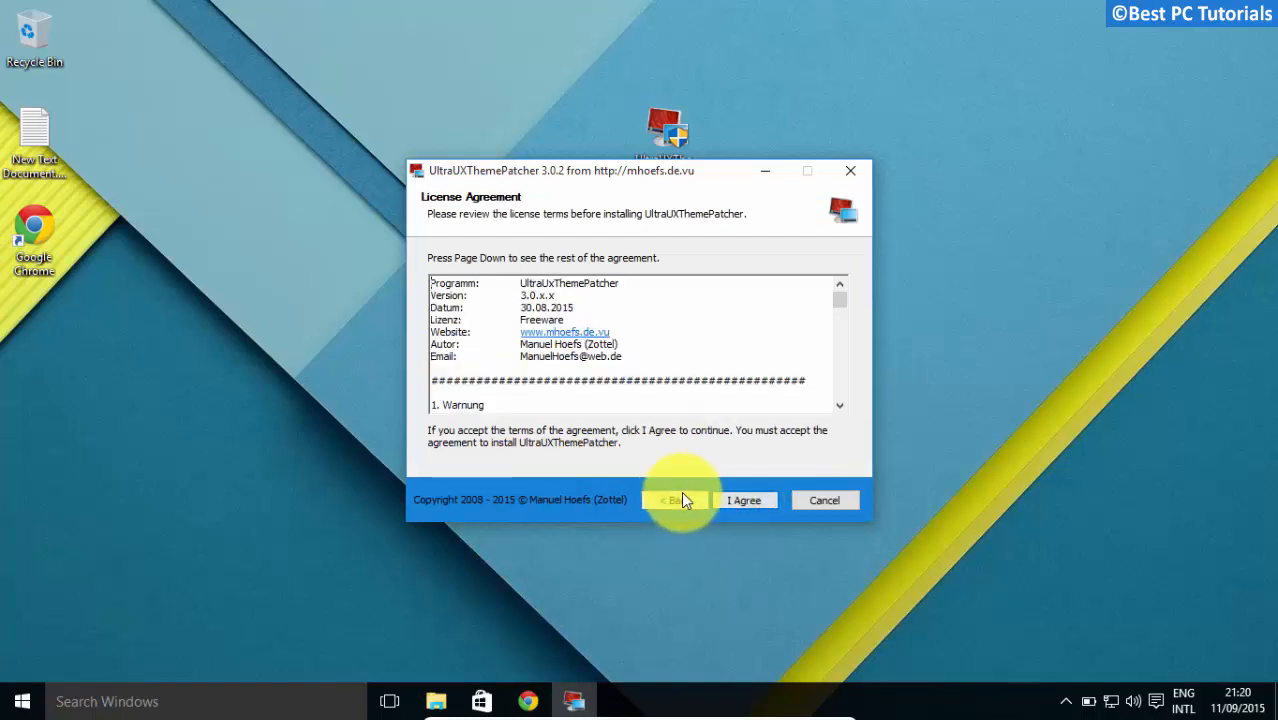
{"action": "left_click", "coordinate": [744, 500]}
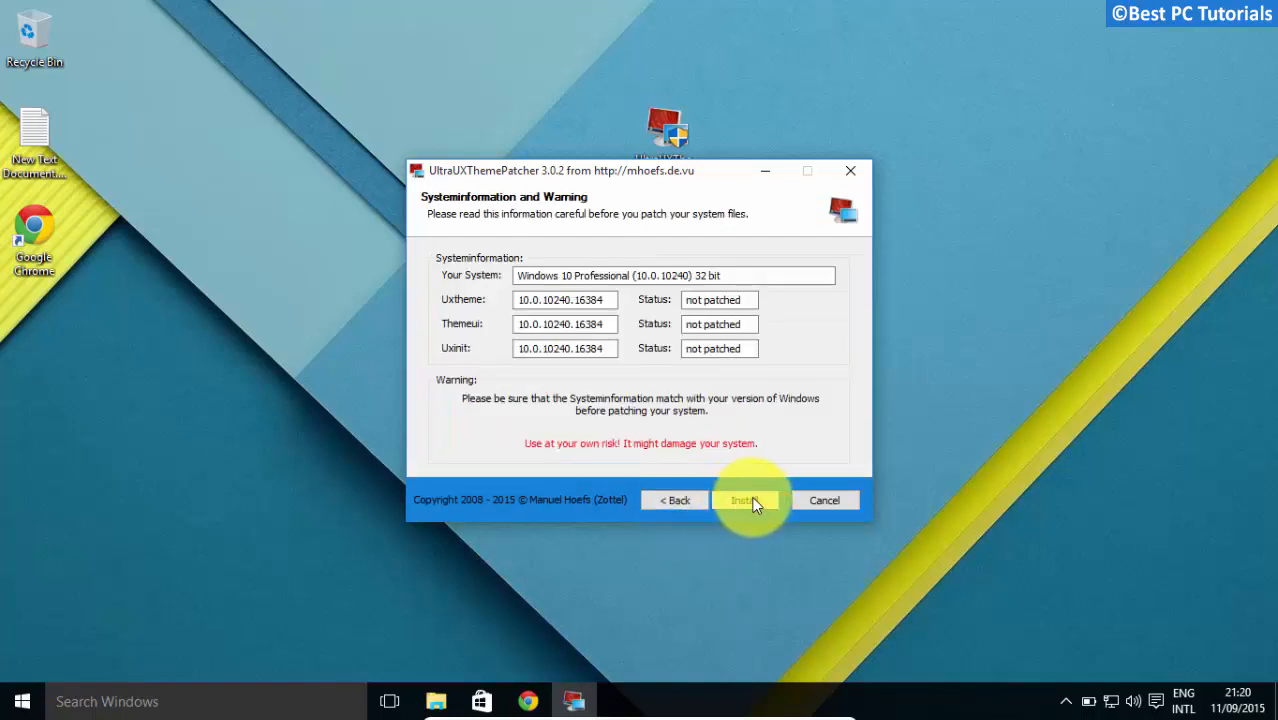
{"action": "left_click", "coordinate": [745, 500]}
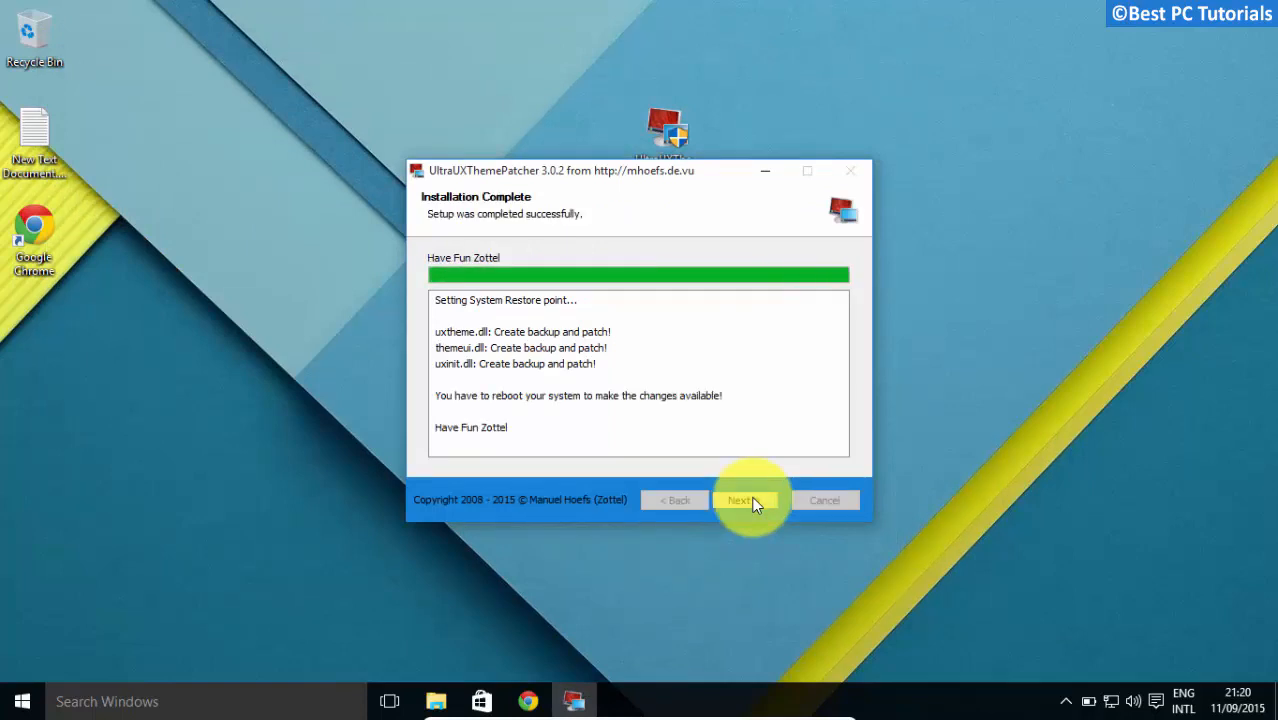
{"action": "left_click", "coordinate": [740, 500]}
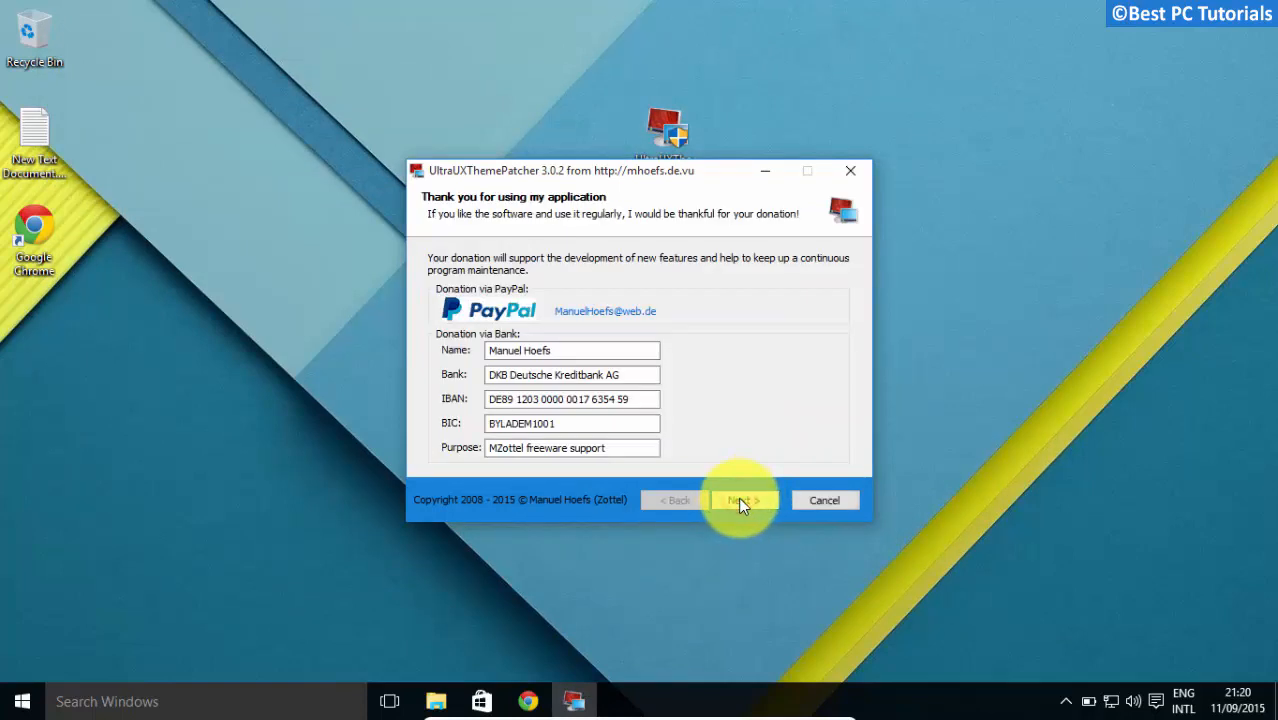
{"action": "left_click", "coordinate": [743, 500]}
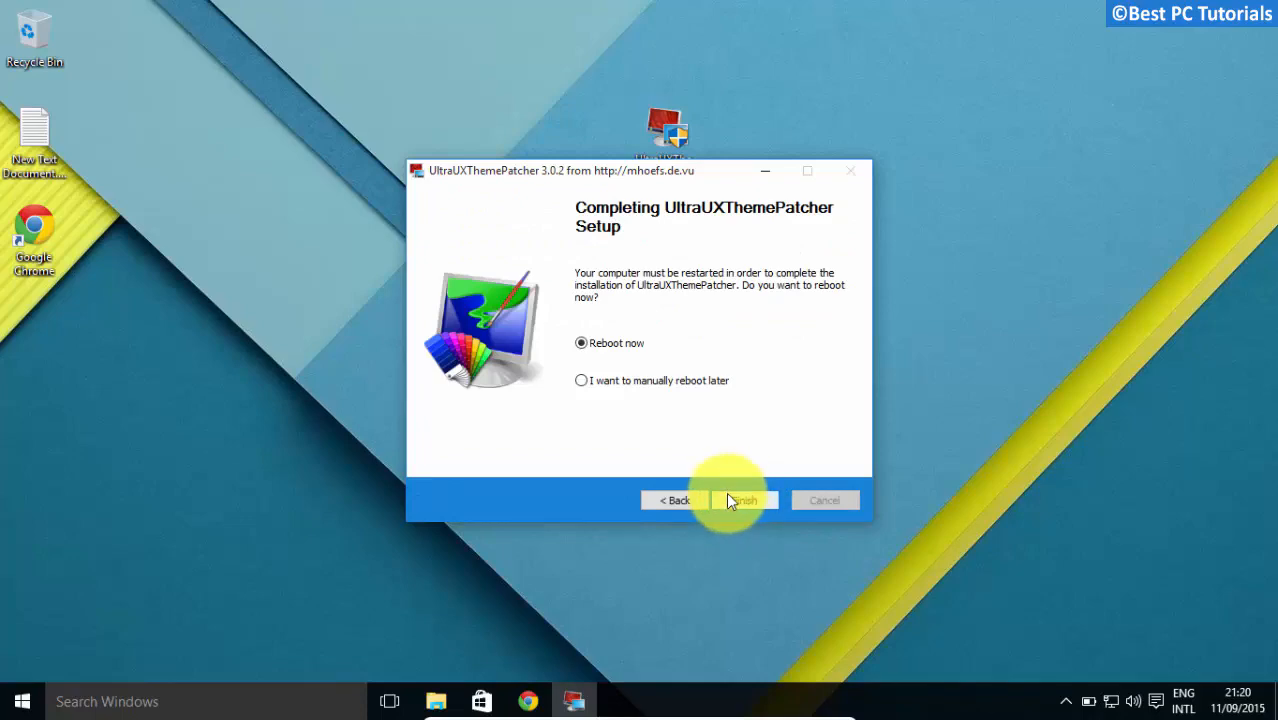
{"action": "left_click", "coordinate": [740, 500]}
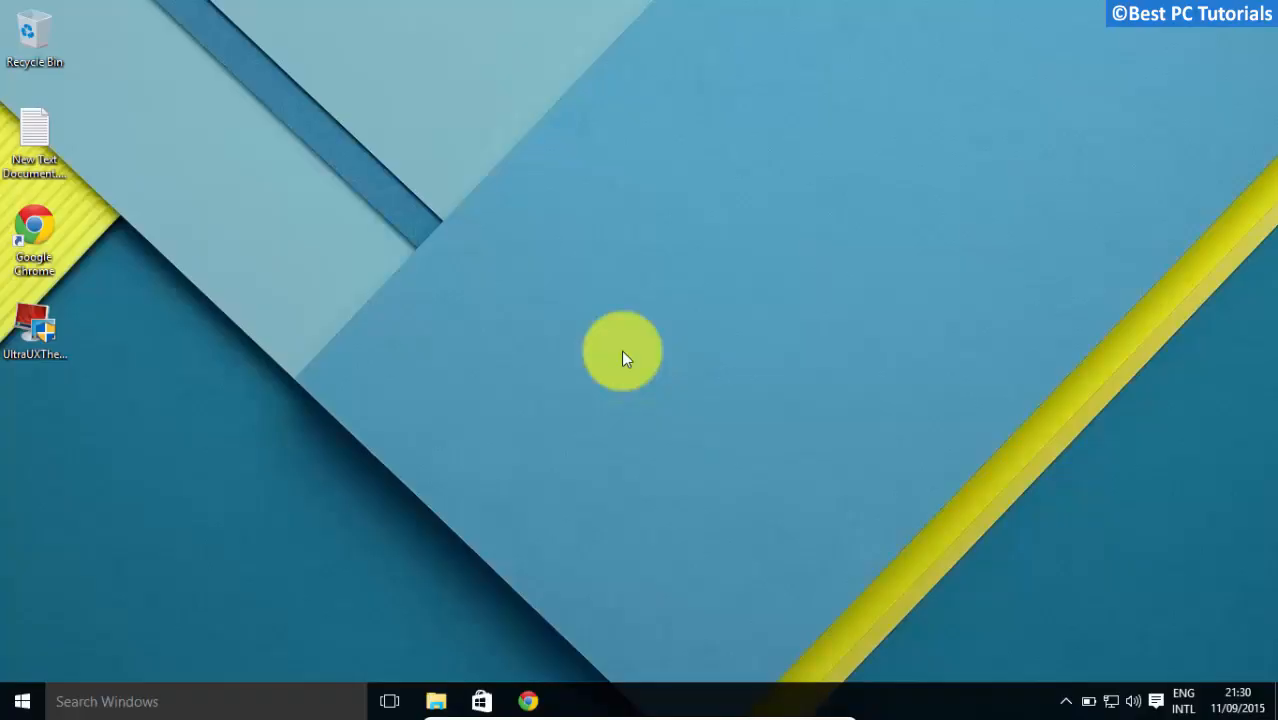
{"action": "mouse_move", "coordinate": [617, 365]}
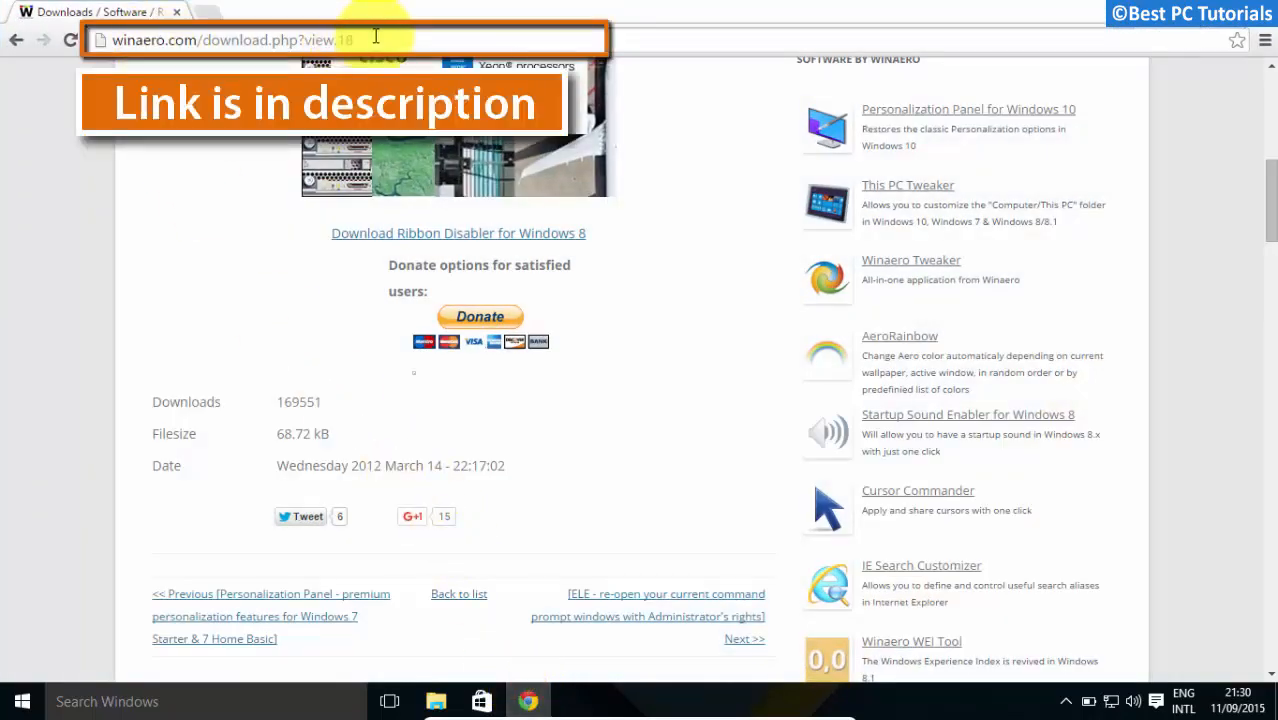
- Download Ribbon Disabler for Windows 8 from its winaero.com page
{"action": "left_click", "coordinate": [458, 233]}
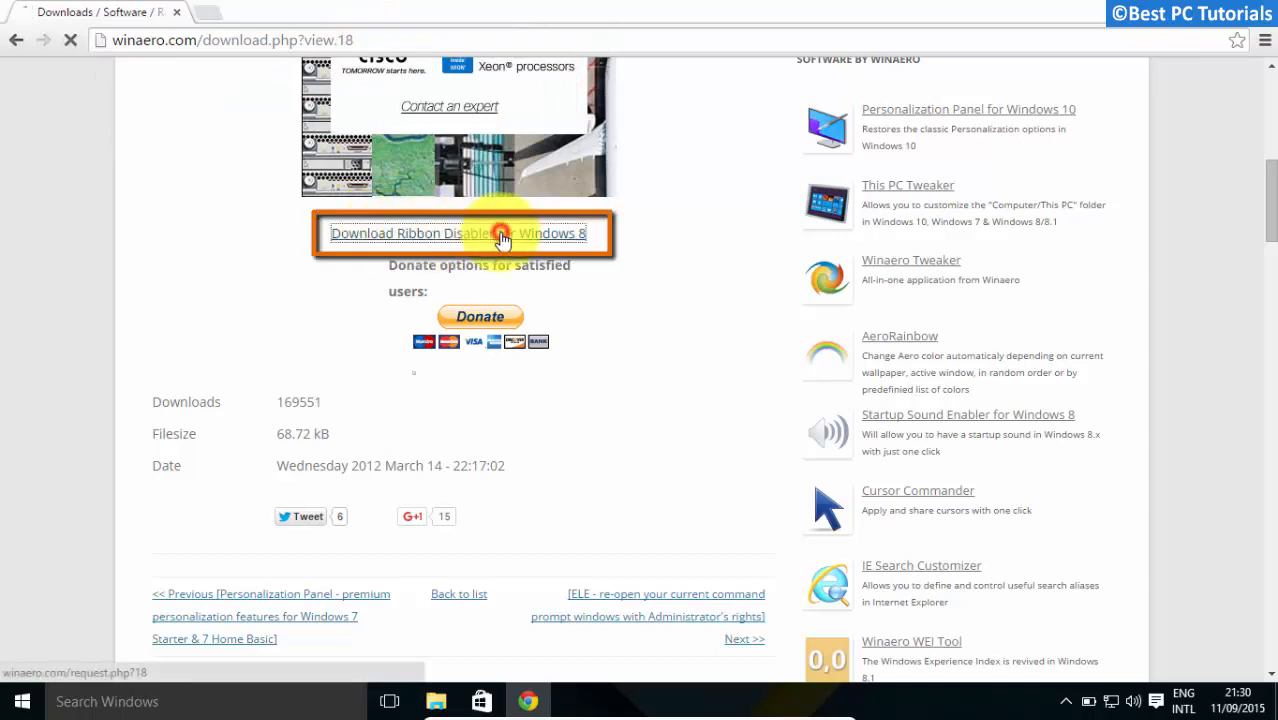
{"action": "left_click", "coordinate": [457, 233]}
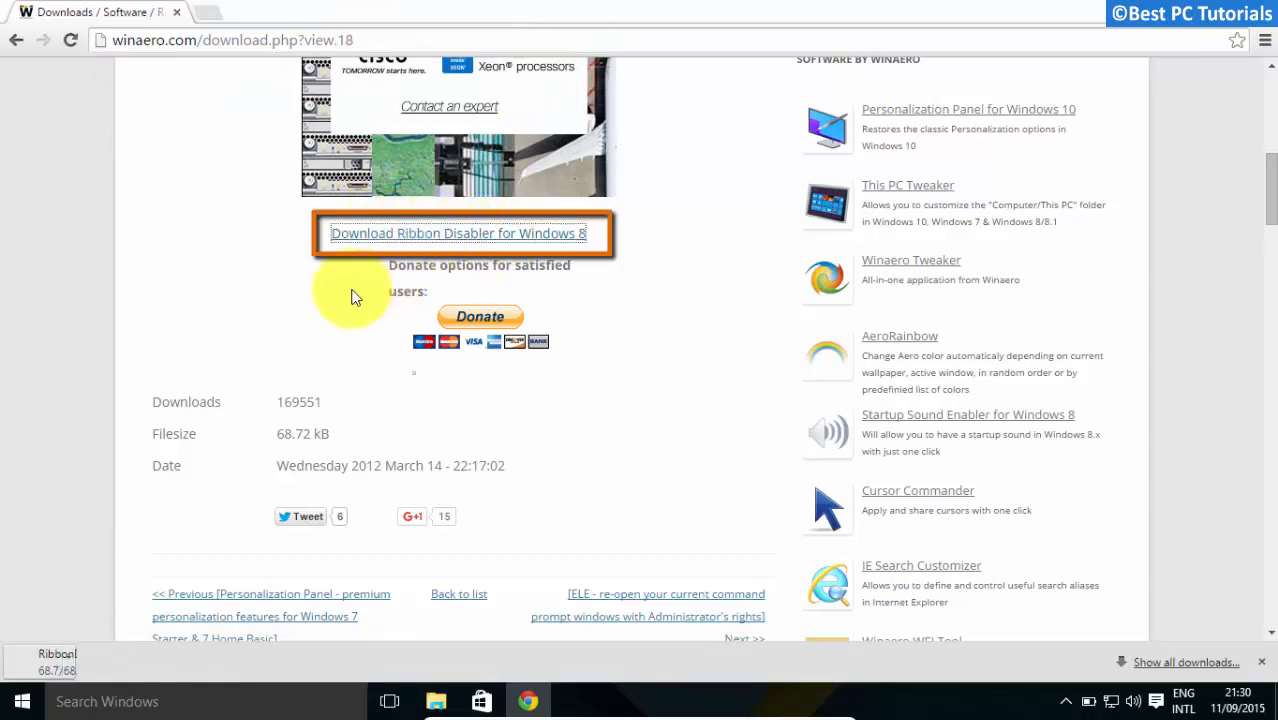
{"action": "left_click", "coordinate": [456, 233]}
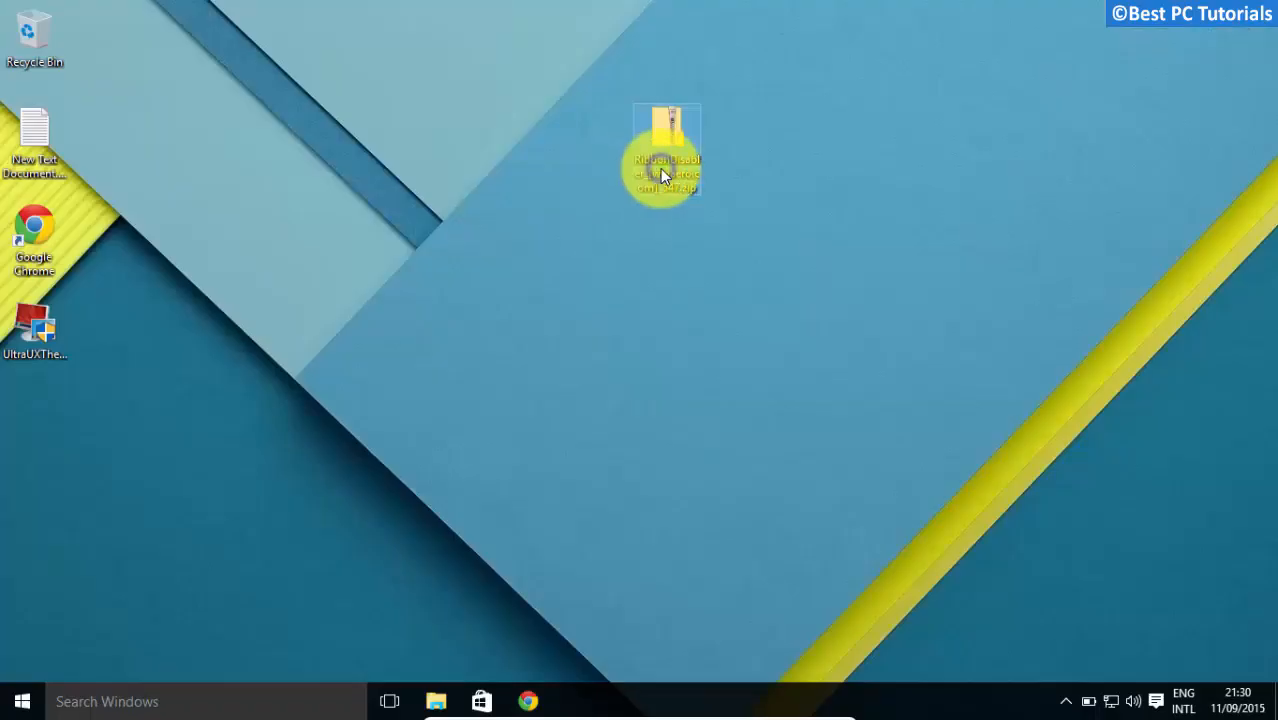
- Extract the Ribbon Disabler zip into the suggested desktop folder
{"action": "right_click", "coordinate": [666, 155]}
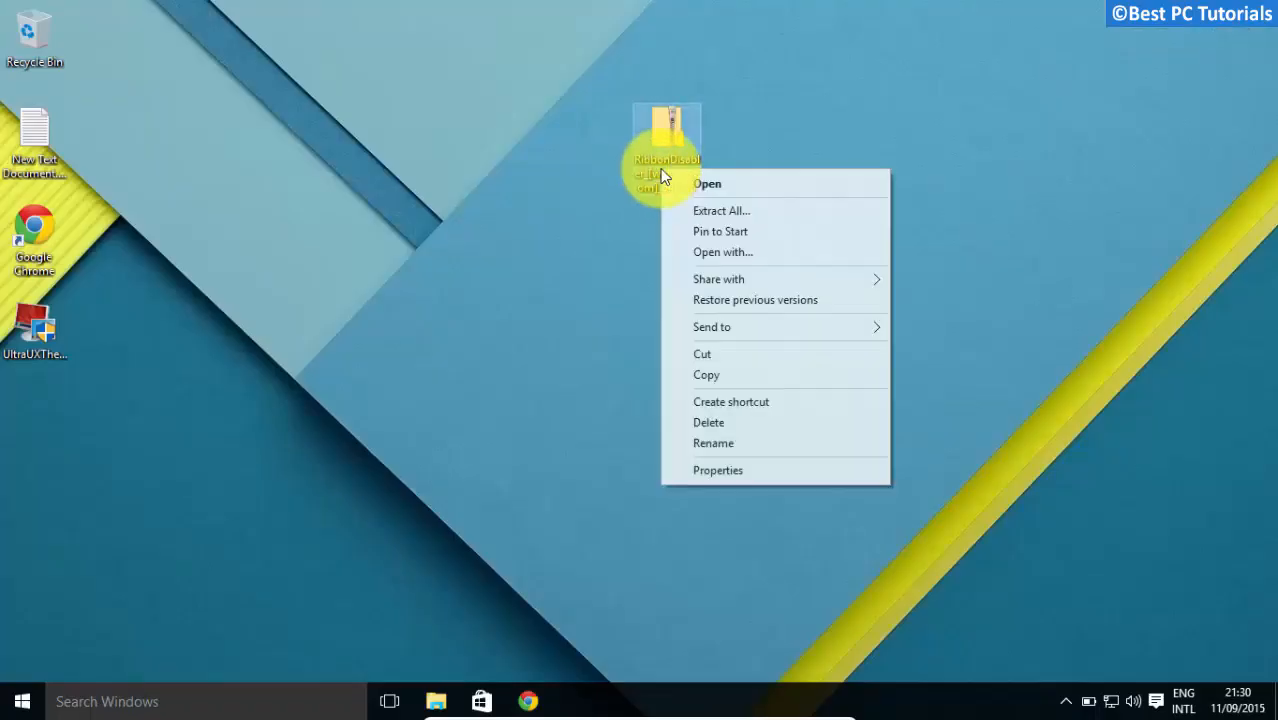
{"action": "left_click", "coordinate": [675, 234]}
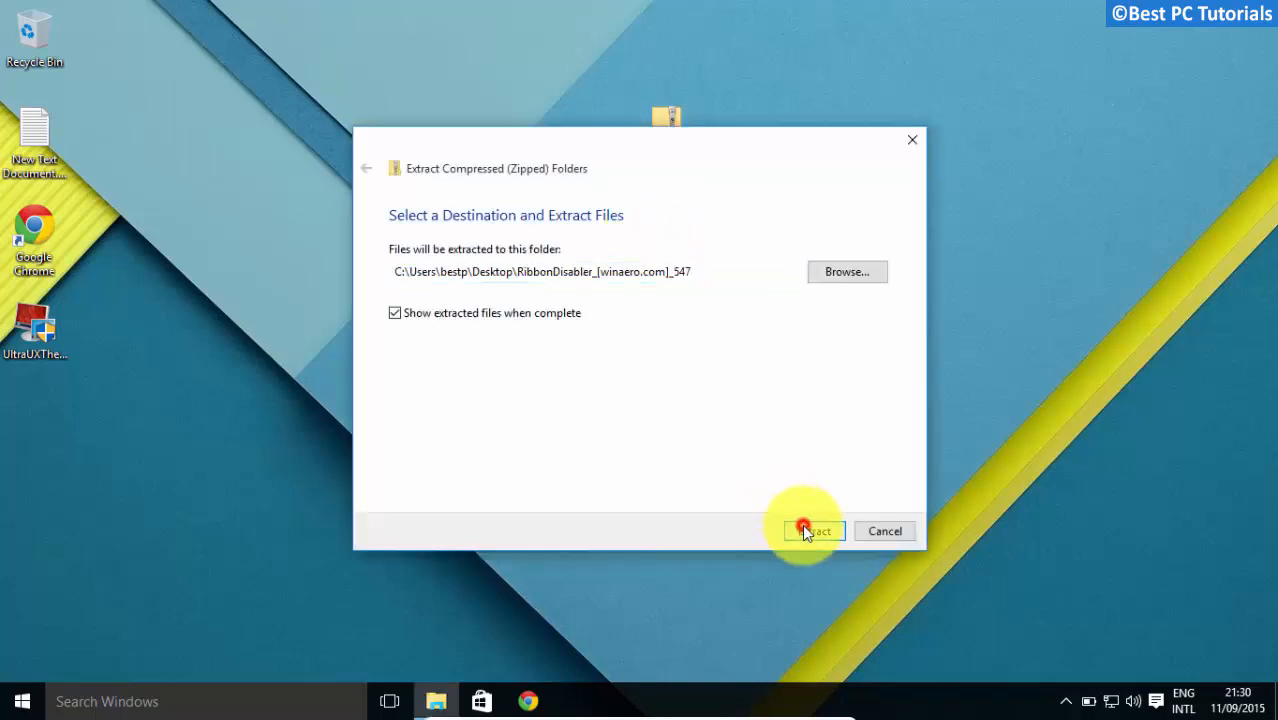
{"action": "left_click", "coordinate": [810, 530]}
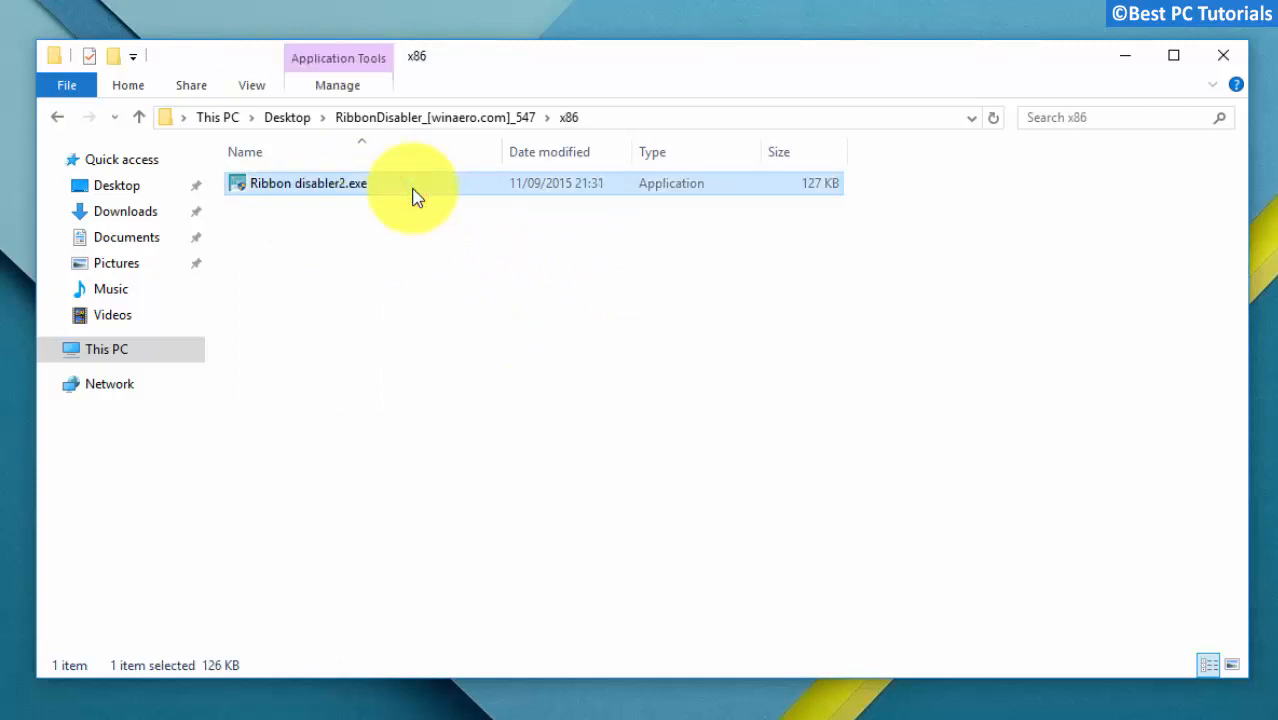
- Run Ribbon disabler2.exe, disable the Explorer ribbon, and agree to log off
{"action": "double_click", "coordinate": [308, 183]}
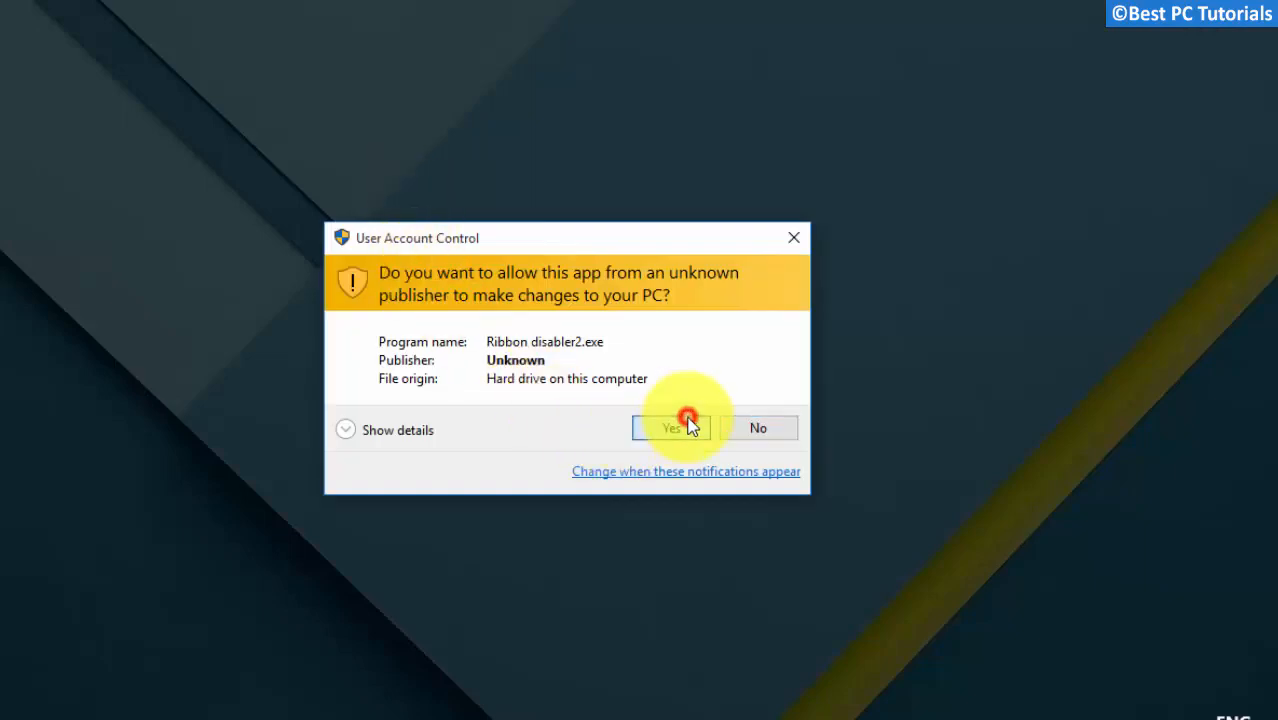
{"action": "left_click", "coordinate": [671, 427]}
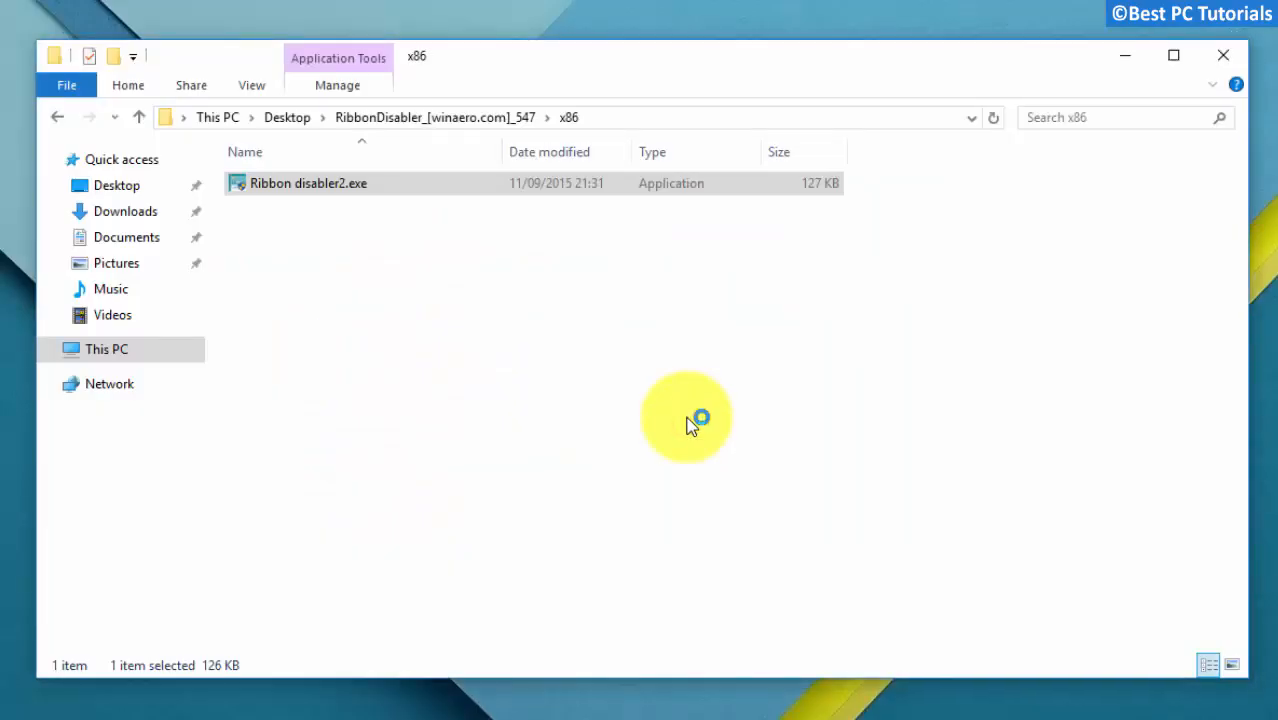
{"action": "double_click", "coordinate": [308, 183]}
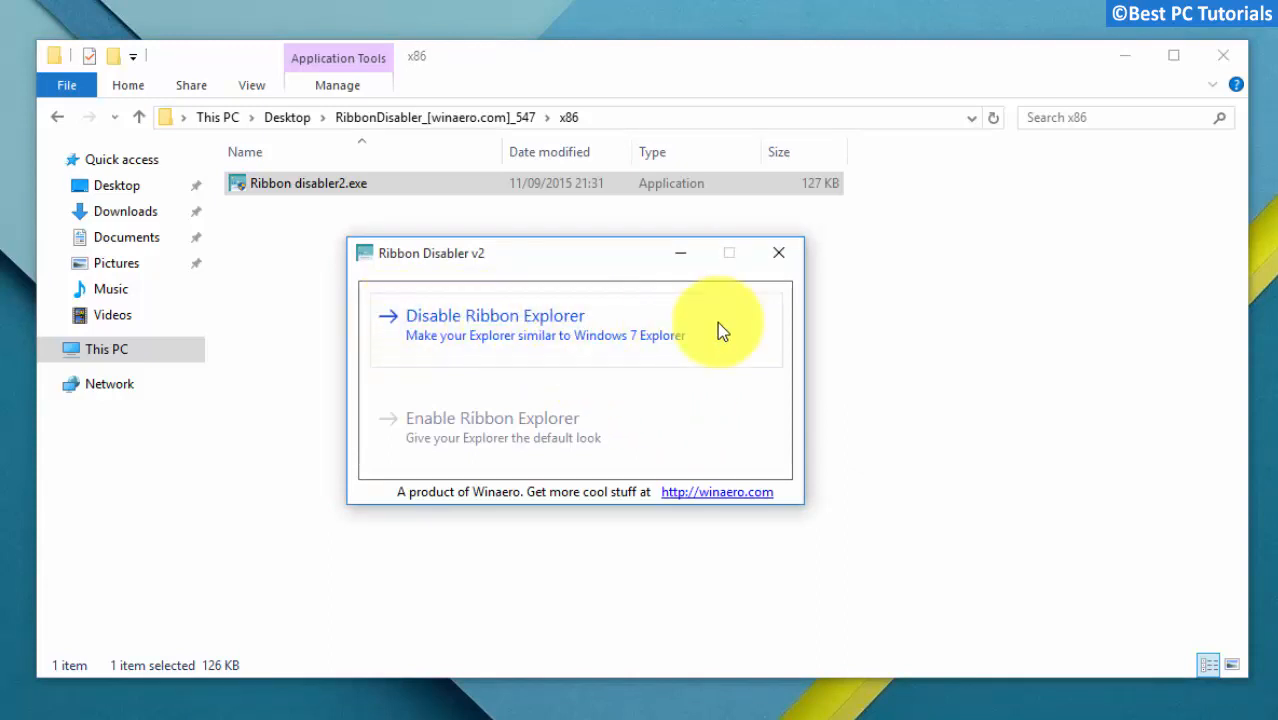
{"action": "left_click", "coordinate": [495, 315]}
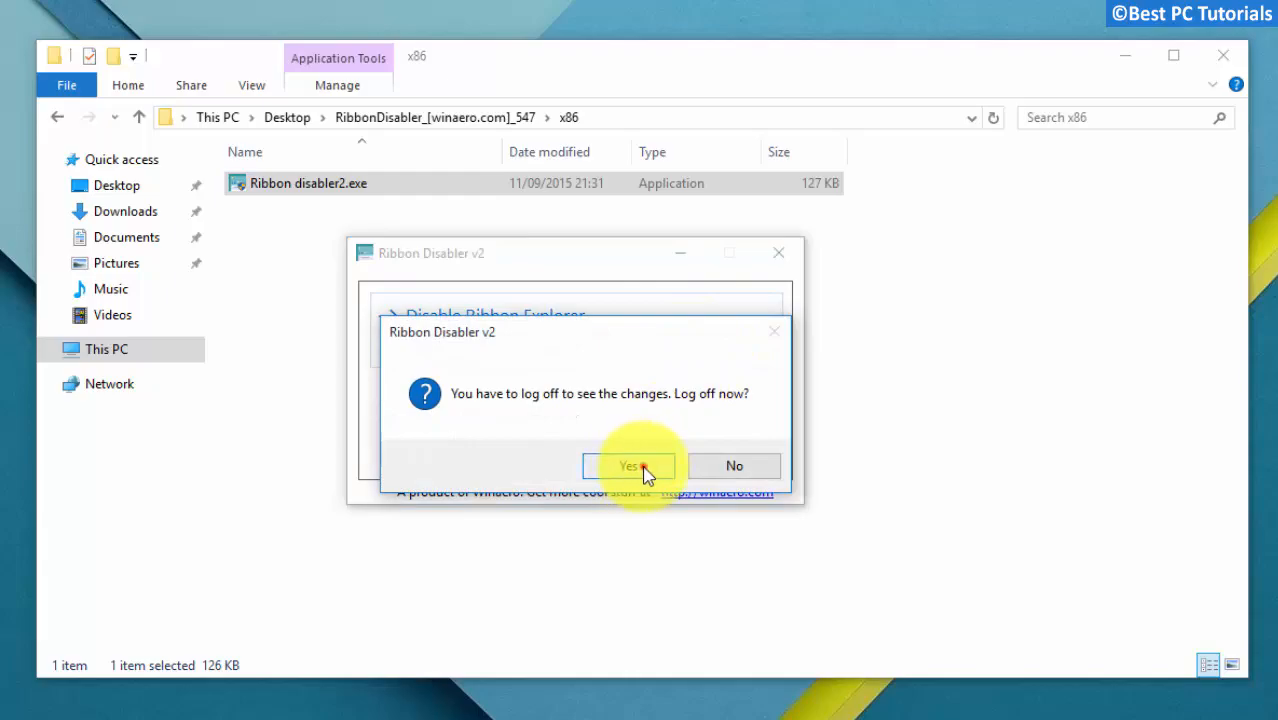
{"action": "left_click", "coordinate": [628, 466]}
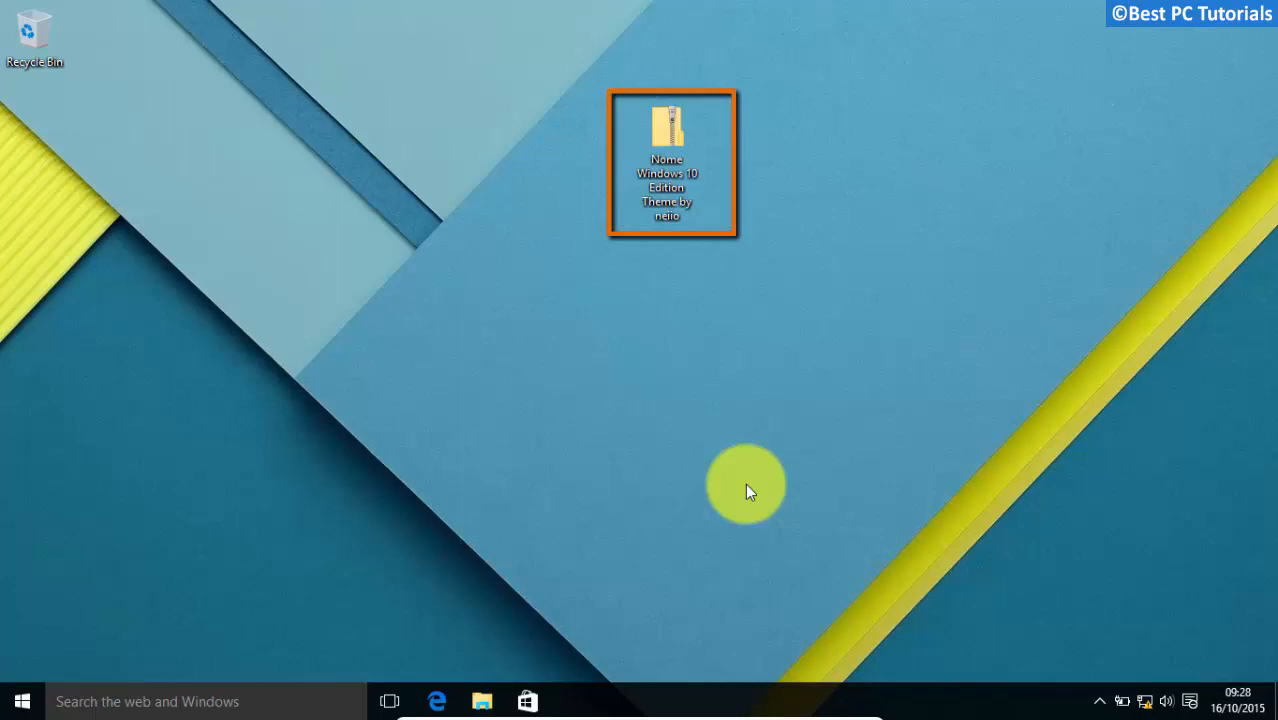
- Extract the Nome Windows 10 theme zip into a desktop folder
{"action": "left_click", "coordinate": [745, 485]}
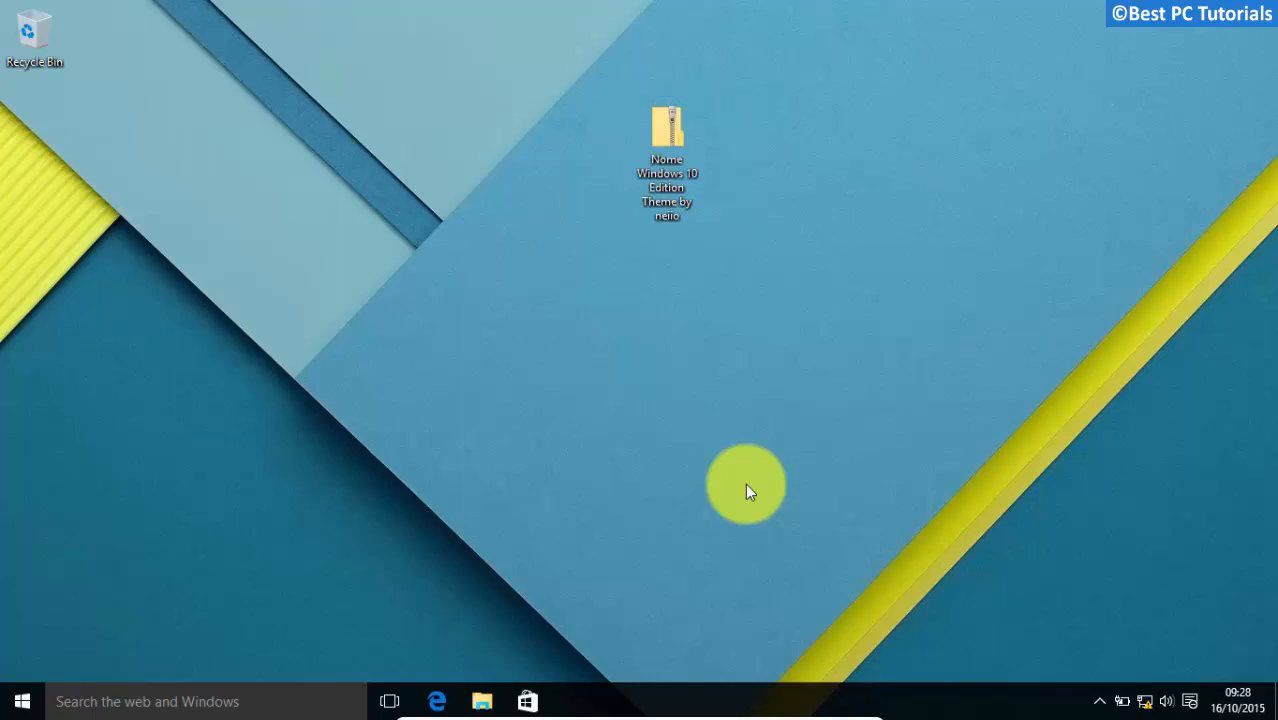
{"action": "right_click", "coordinate": [667, 140]}
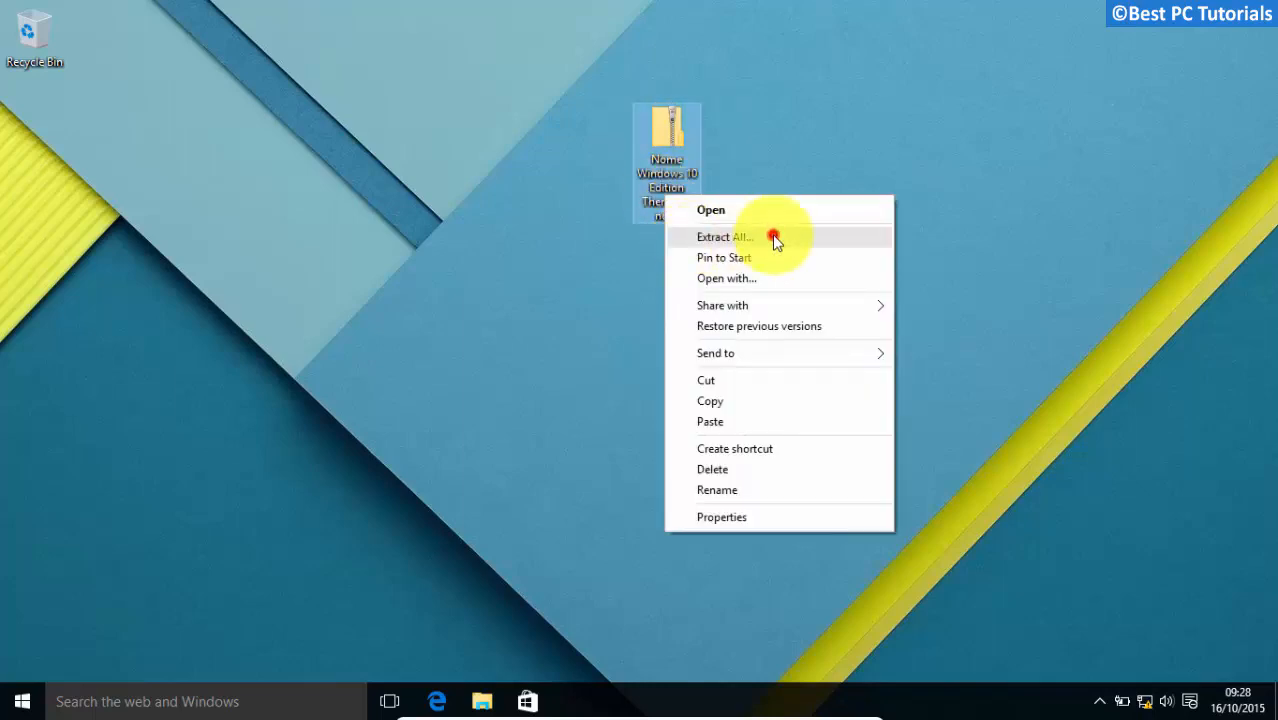
{"action": "left_click", "coordinate": [724, 237]}
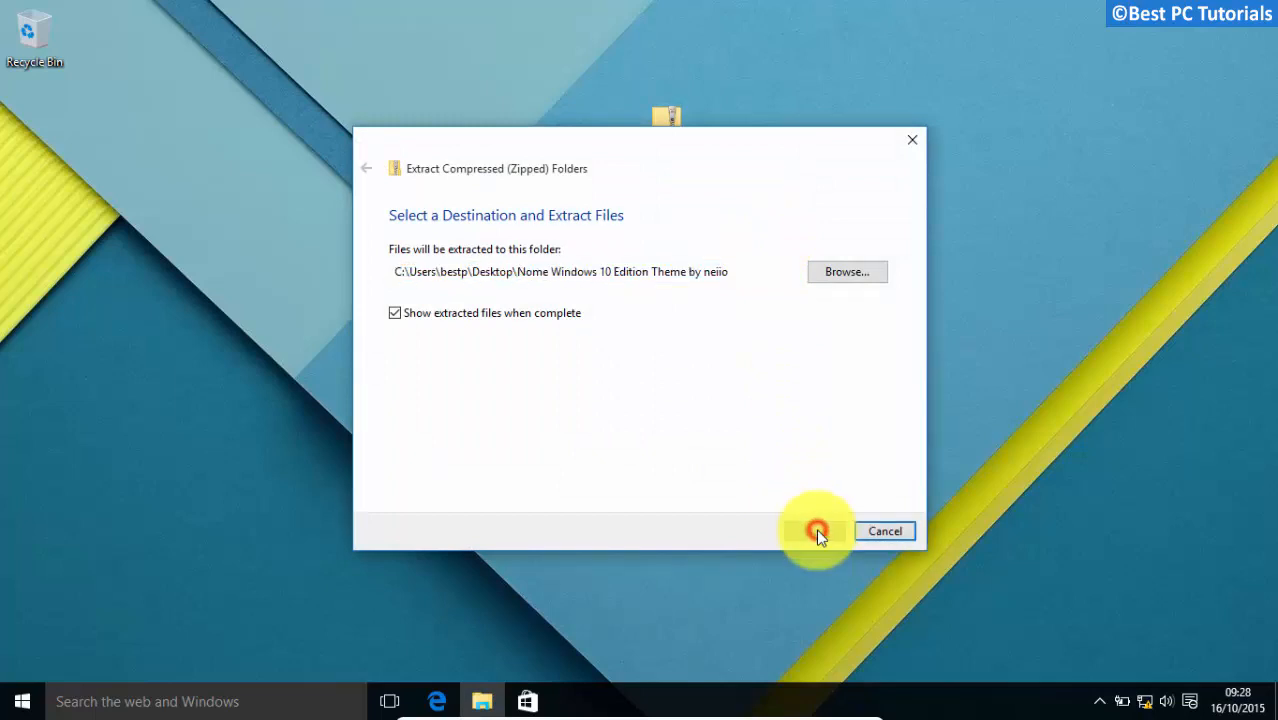
{"action": "left_click", "coordinate": [812, 531]}
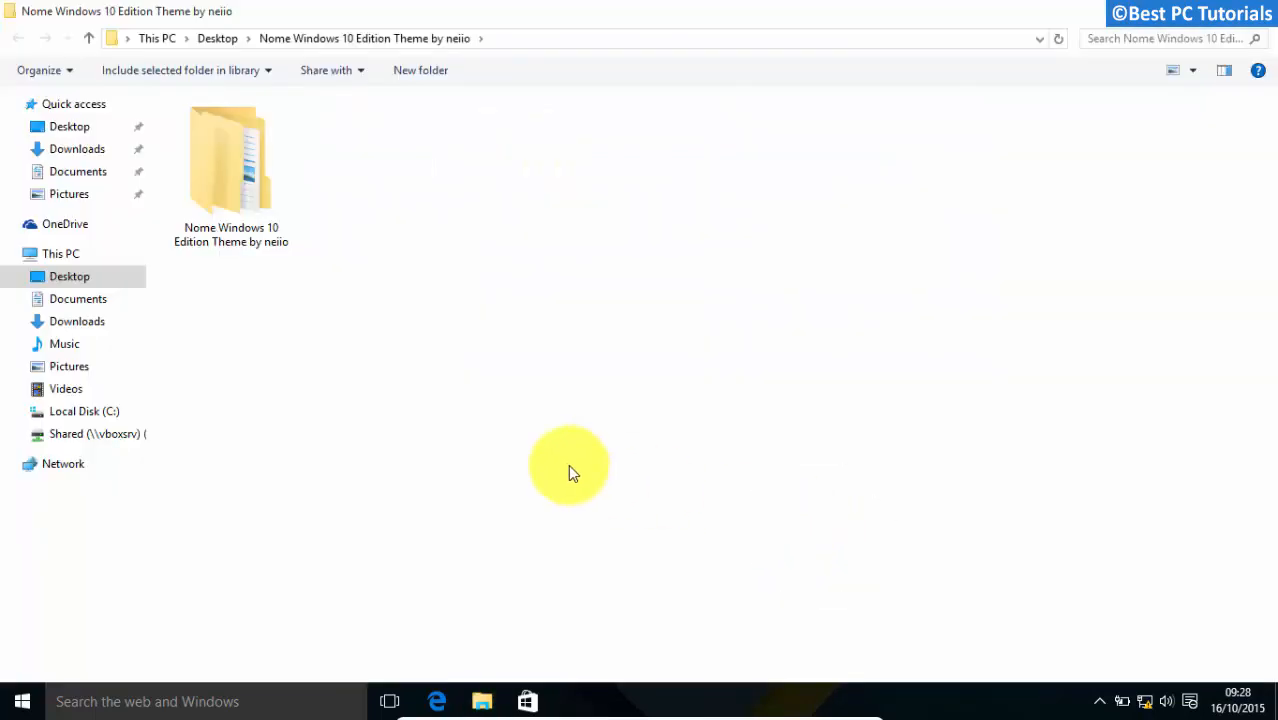
- Open the 1. Old New Explorer folder and show OldNewExplorerCfg's context menu
{"action": "double_click", "coordinate": [231, 160]}
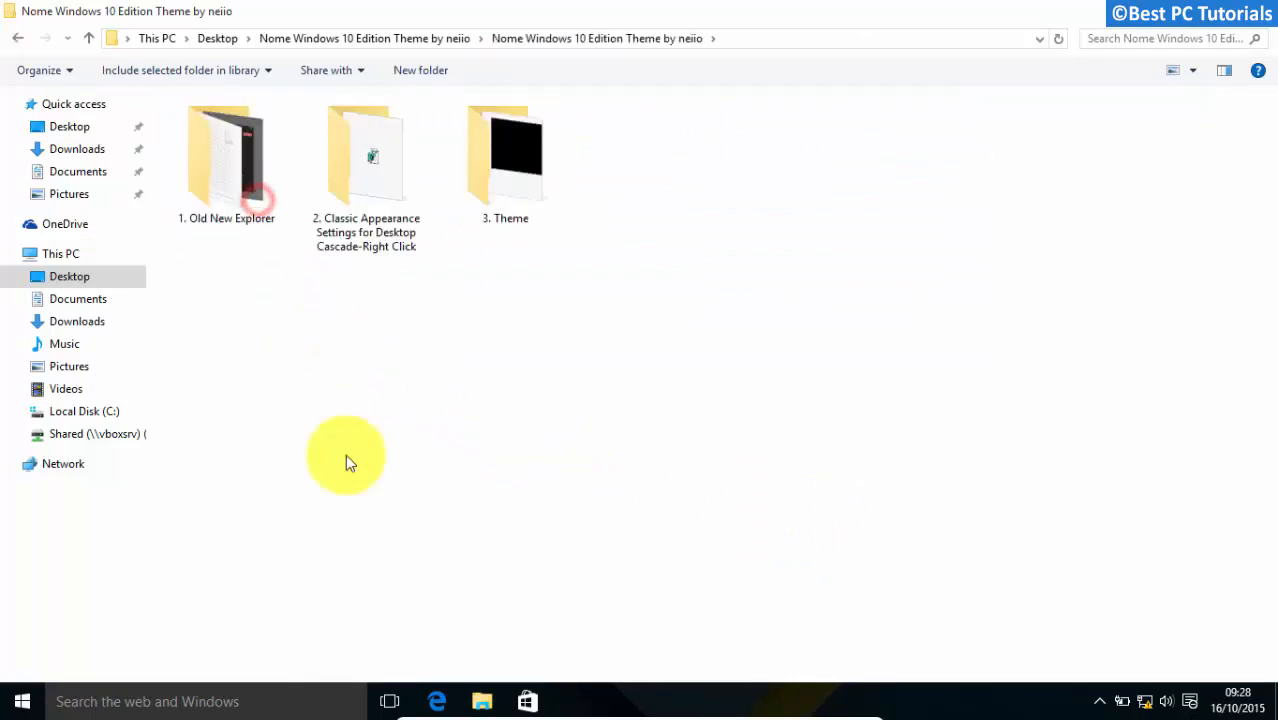
{"action": "double_click", "coordinate": [226, 155]}
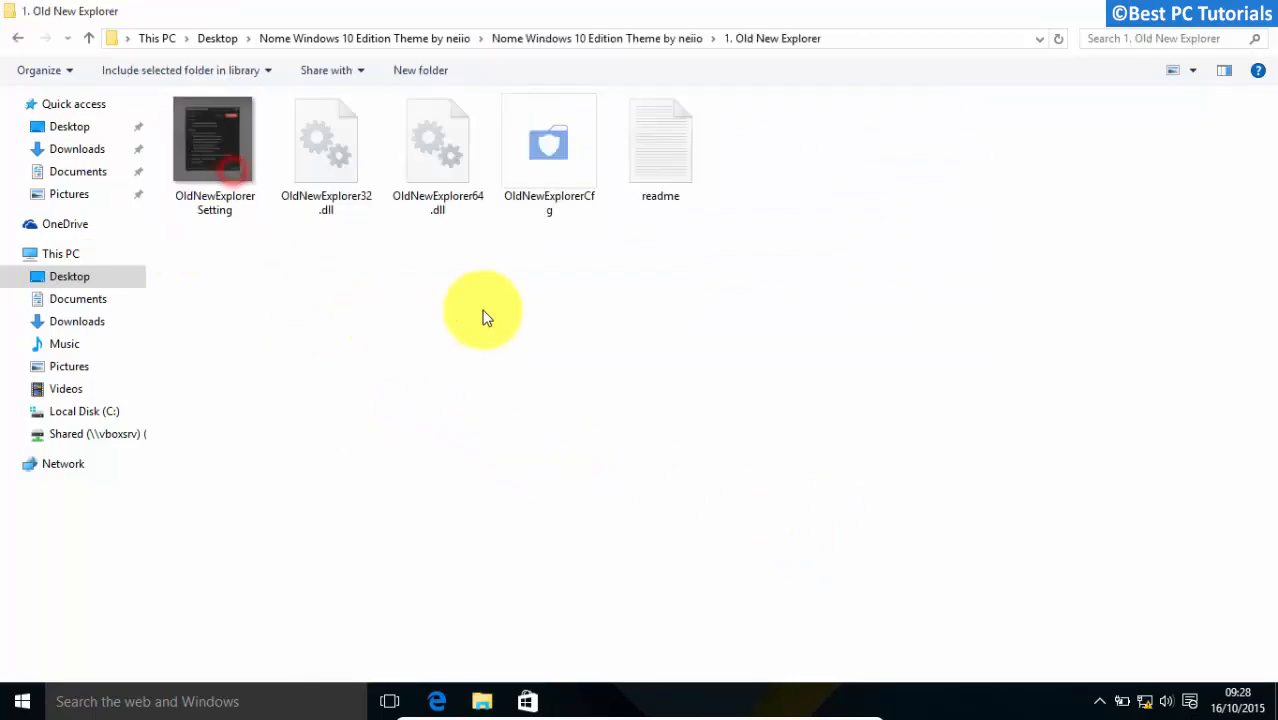
{"action": "left_click", "coordinate": [548, 155]}
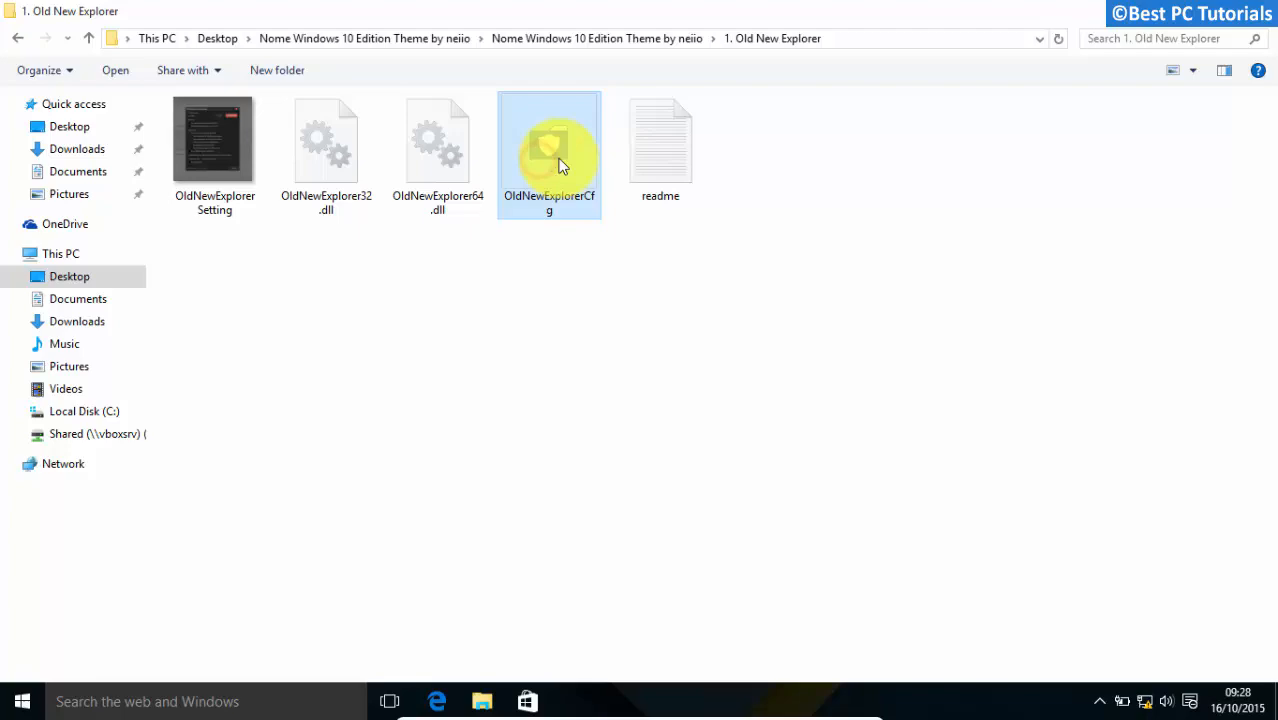
{"action": "right_click", "coordinate": [549, 140]}
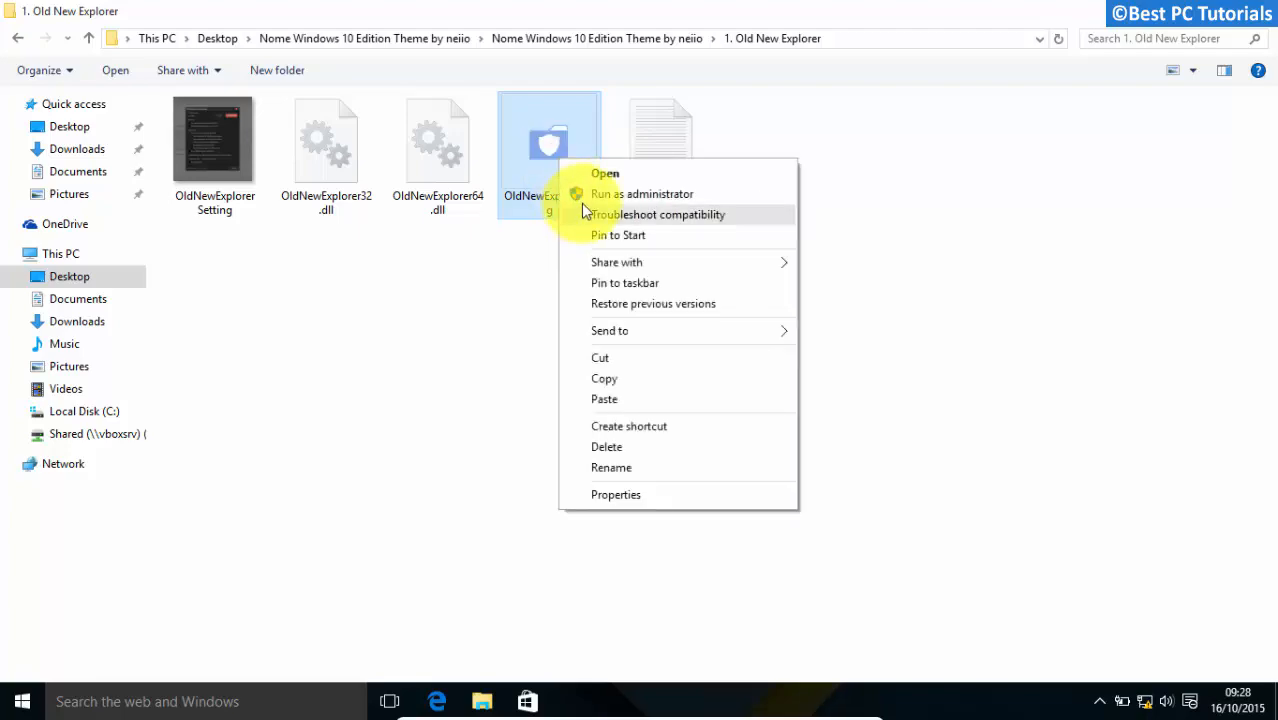
- Run OldNewExplorerCfg as administrator, enable the command bar, install, then close it
{"action": "left_click", "coordinate": [644, 194]}
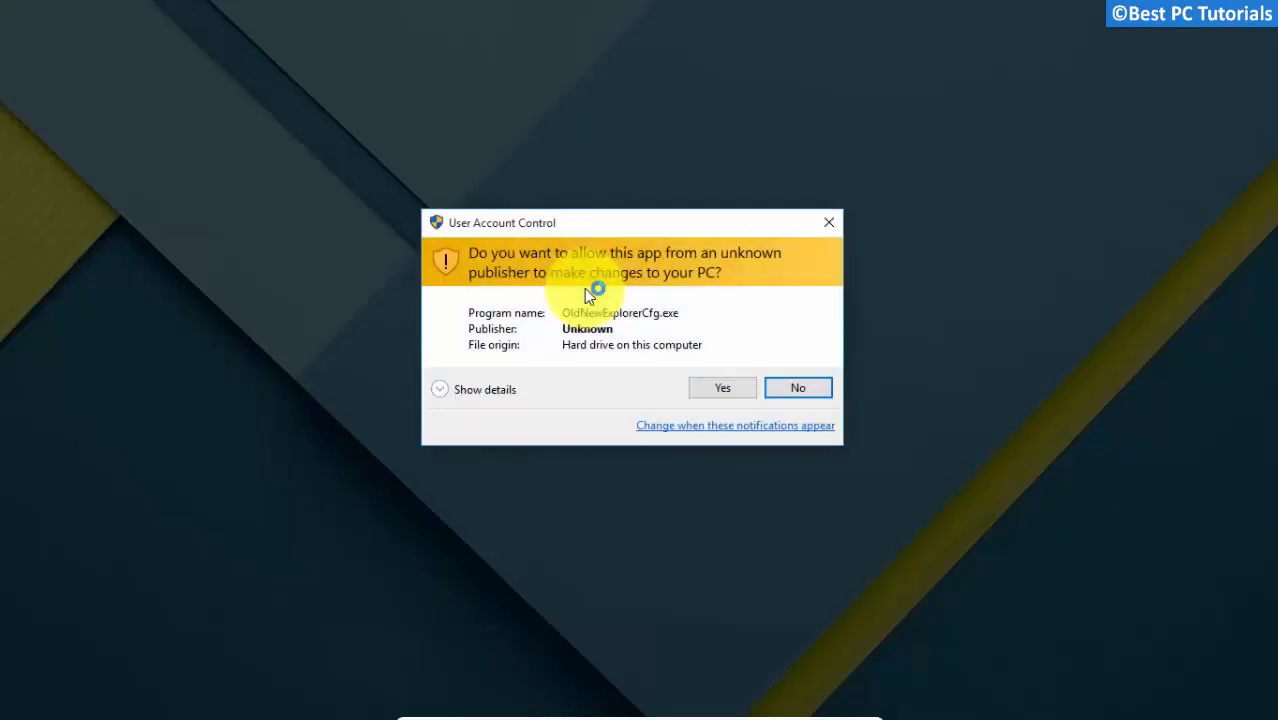
{"action": "left_click", "coordinate": [722, 388]}
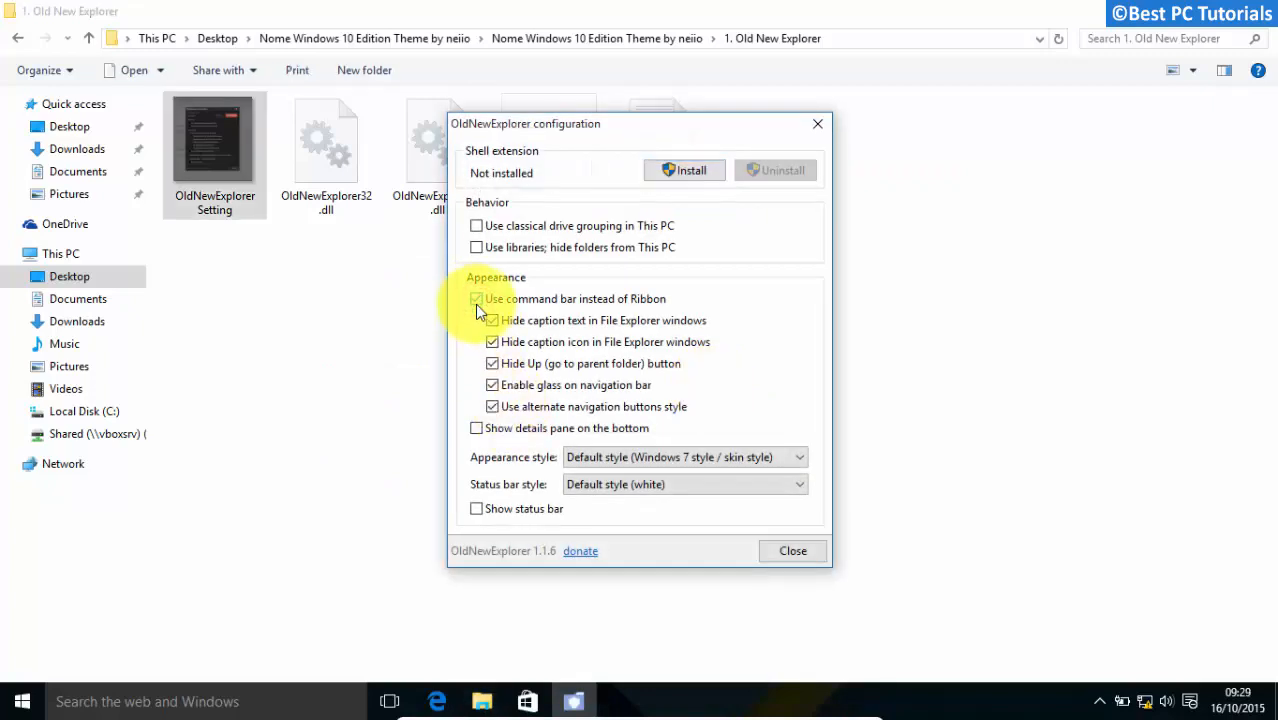
{"action": "left_click", "coordinate": [476, 298]}
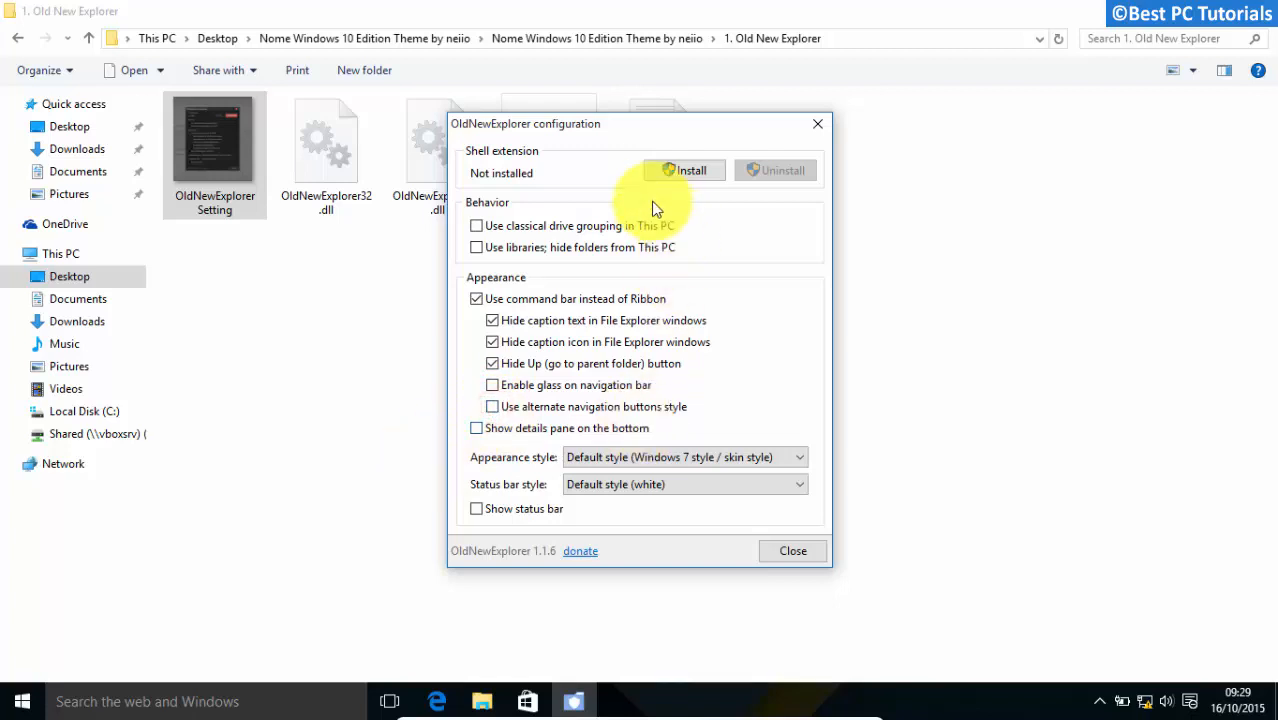
{"action": "left_click", "coordinate": [691, 170]}
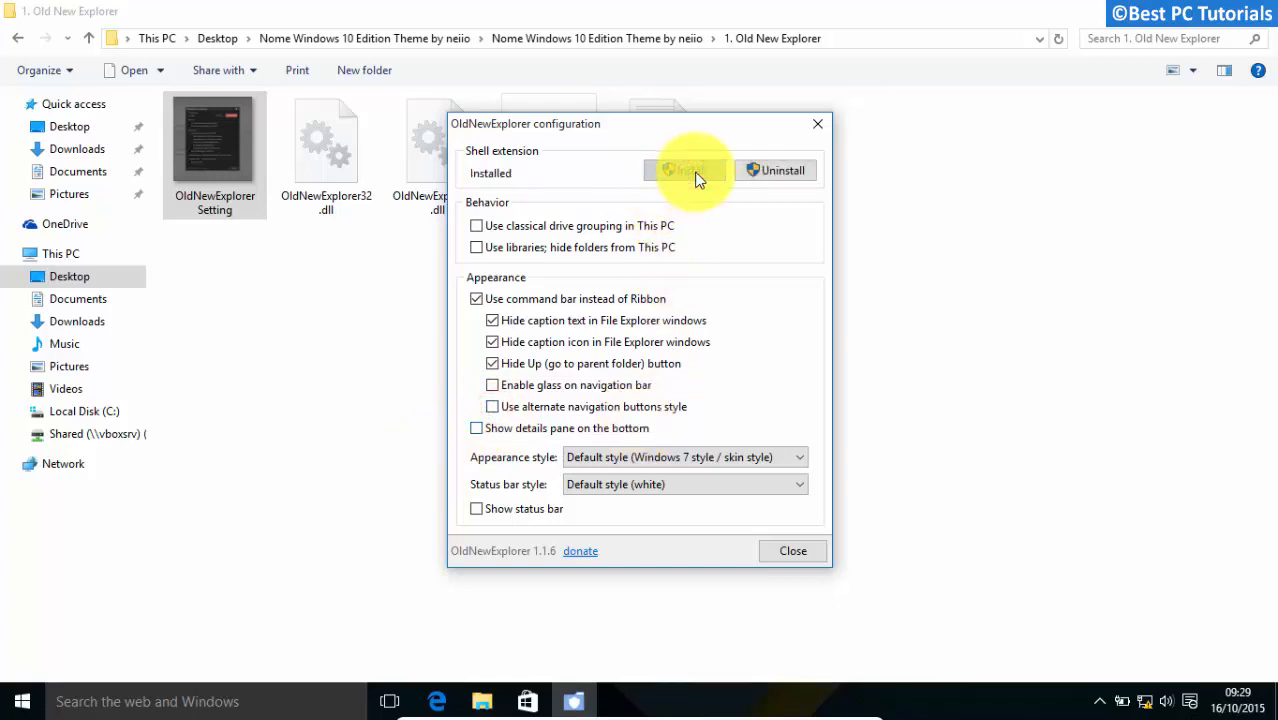
{"action": "left_click", "coordinate": [792, 551]}
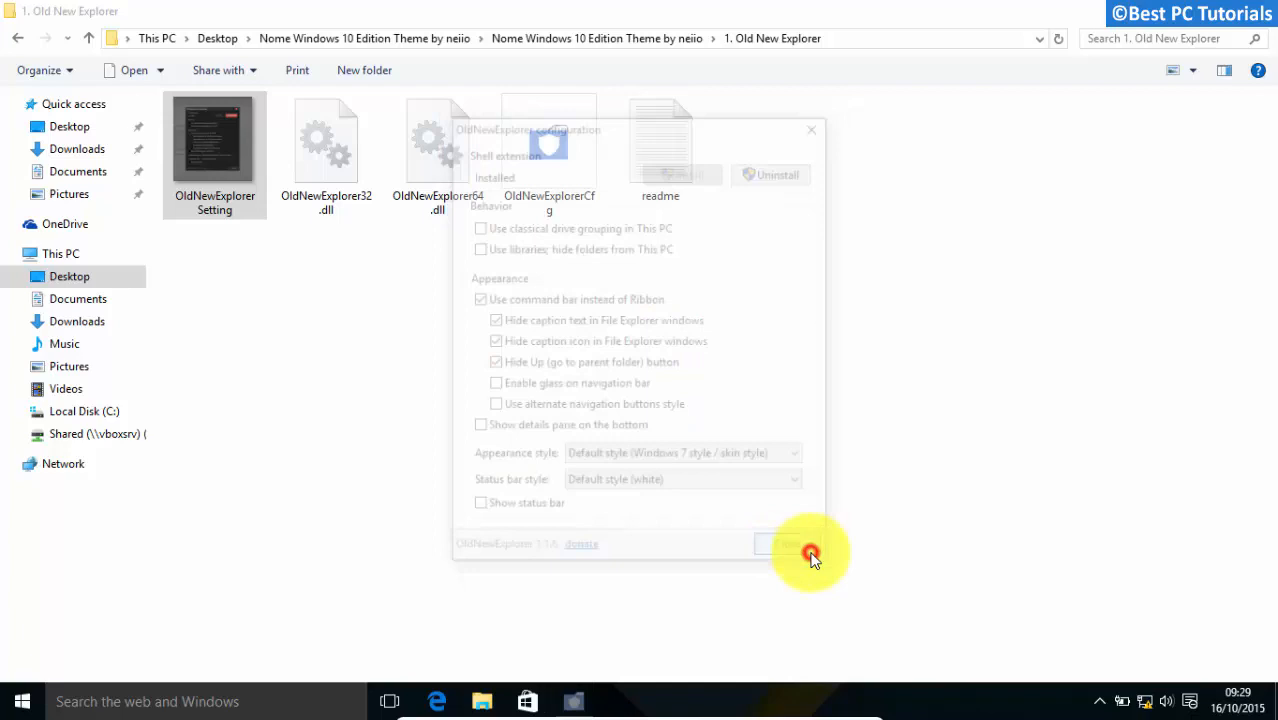
{"action": "left_click", "coordinate": [810, 545]}
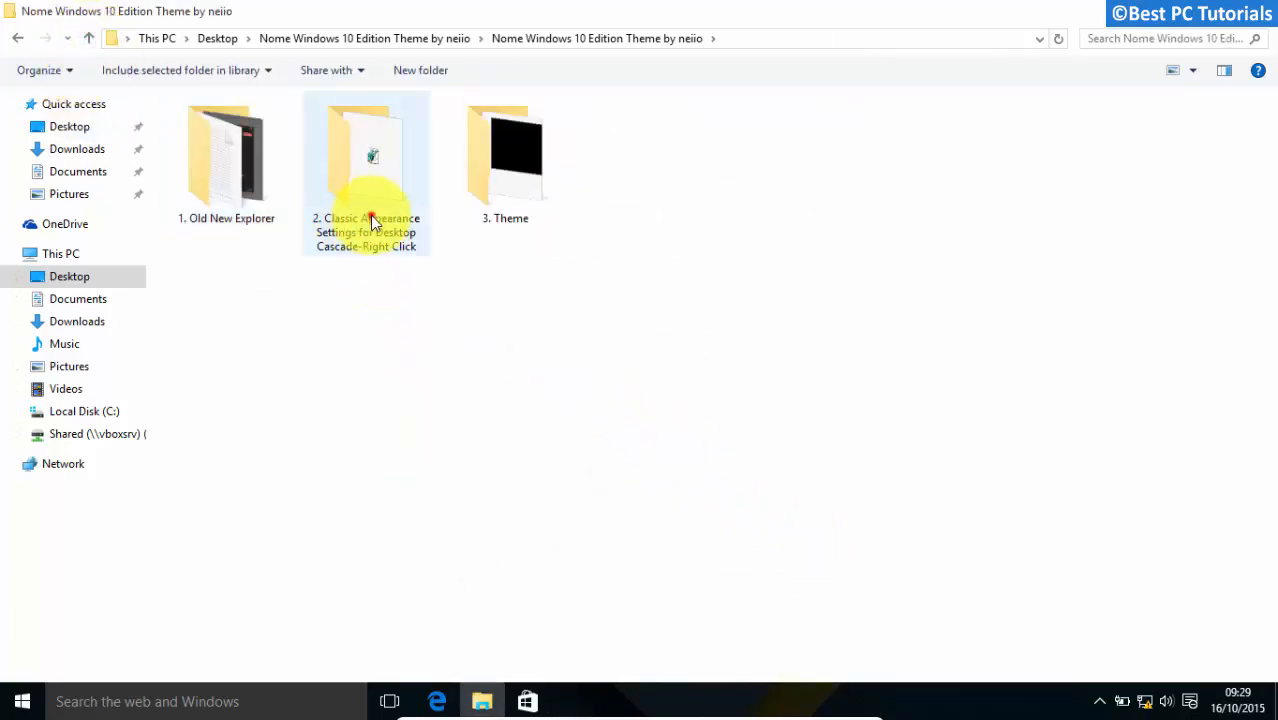
- Merge the 2. Classic Appearance Settings .reg file and confirm the success message
{"action": "double_click", "coordinate": [366, 155]}
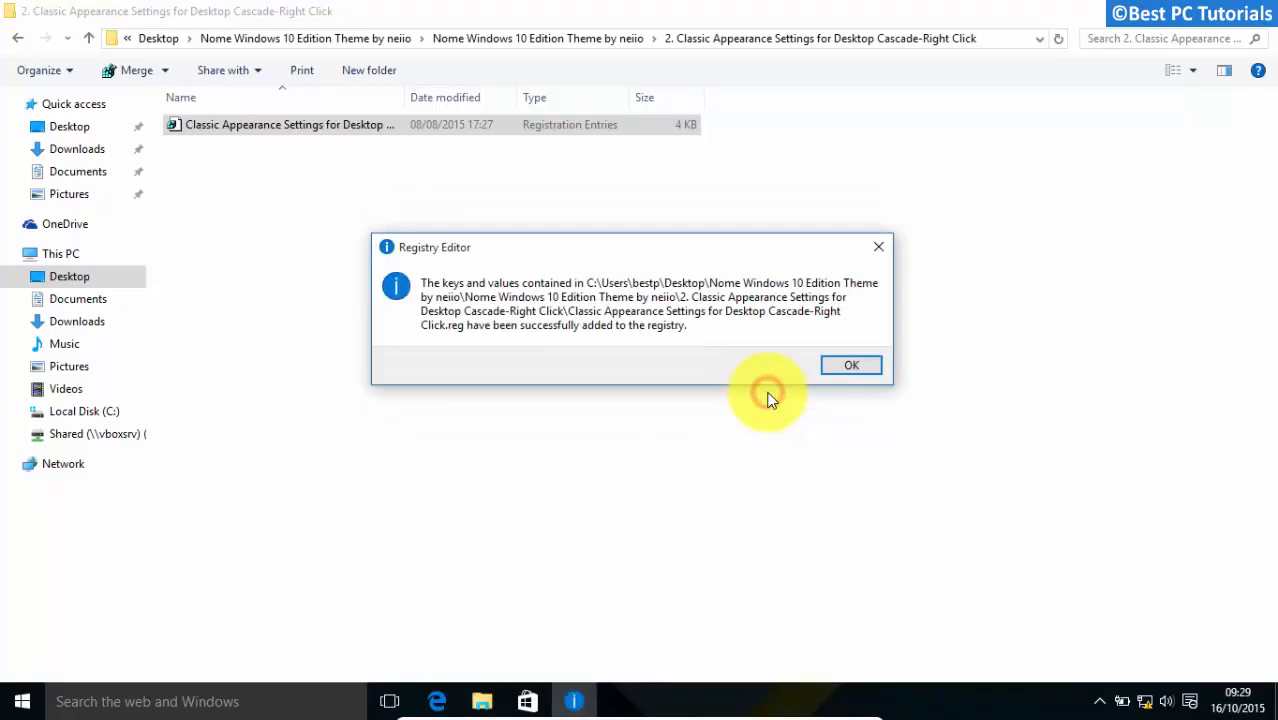
{"action": "left_click", "coordinate": [851, 365]}
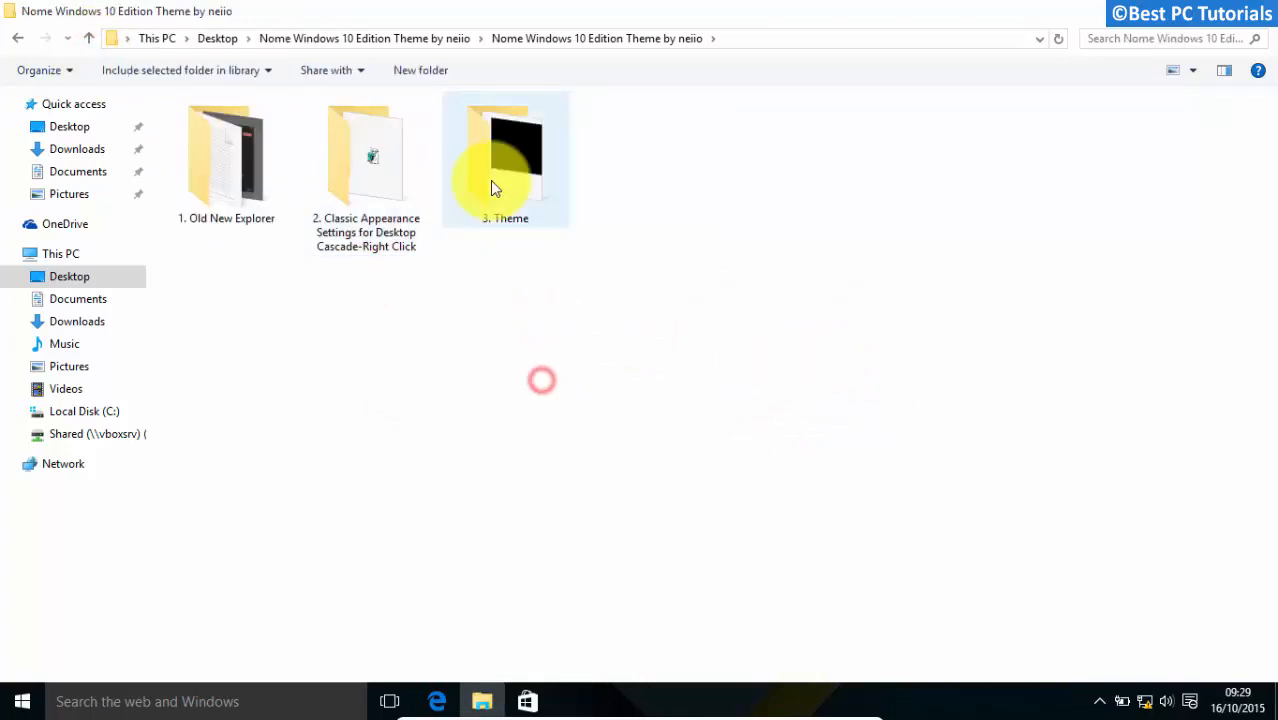
- Copy nome10 theme files into C:\Windows\Resources\Themes, granting permission for all items
{"action": "double_click", "coordinate": [505, 155]}
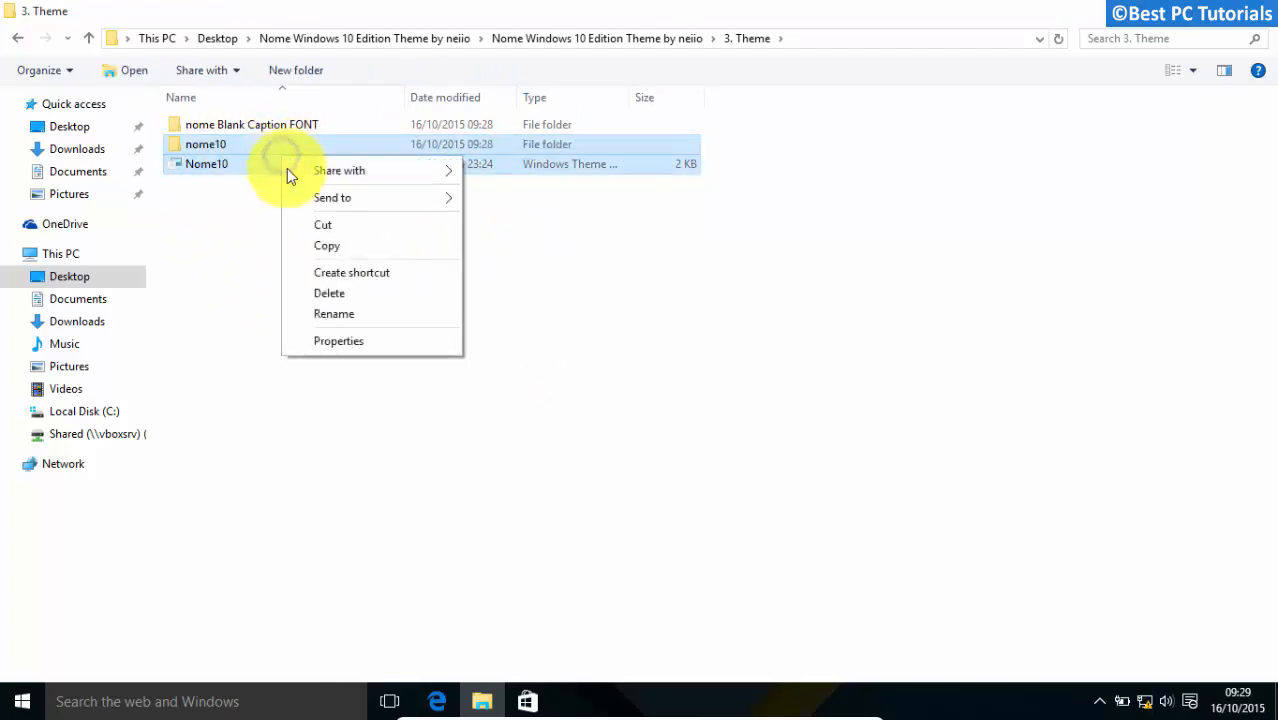
{"action": "left_click", "coordinate": [327, 245]}
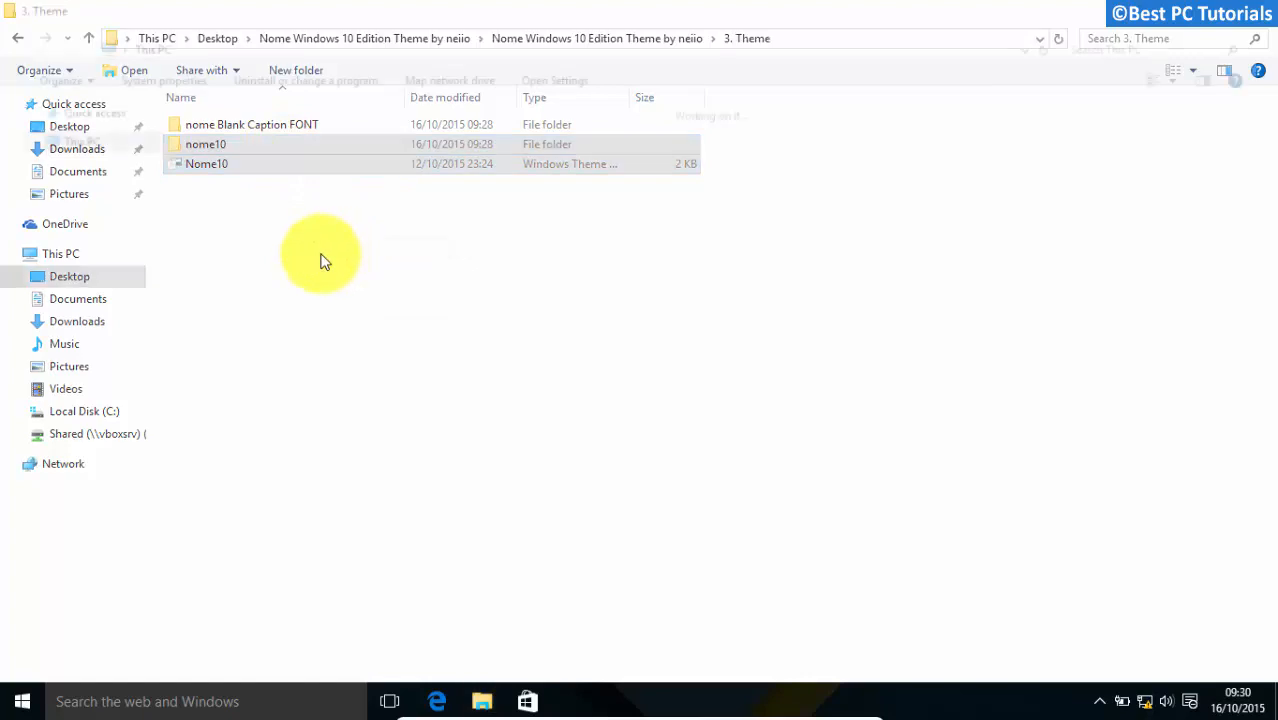
{"action": "left_click", "coordinate": [60, 253]}
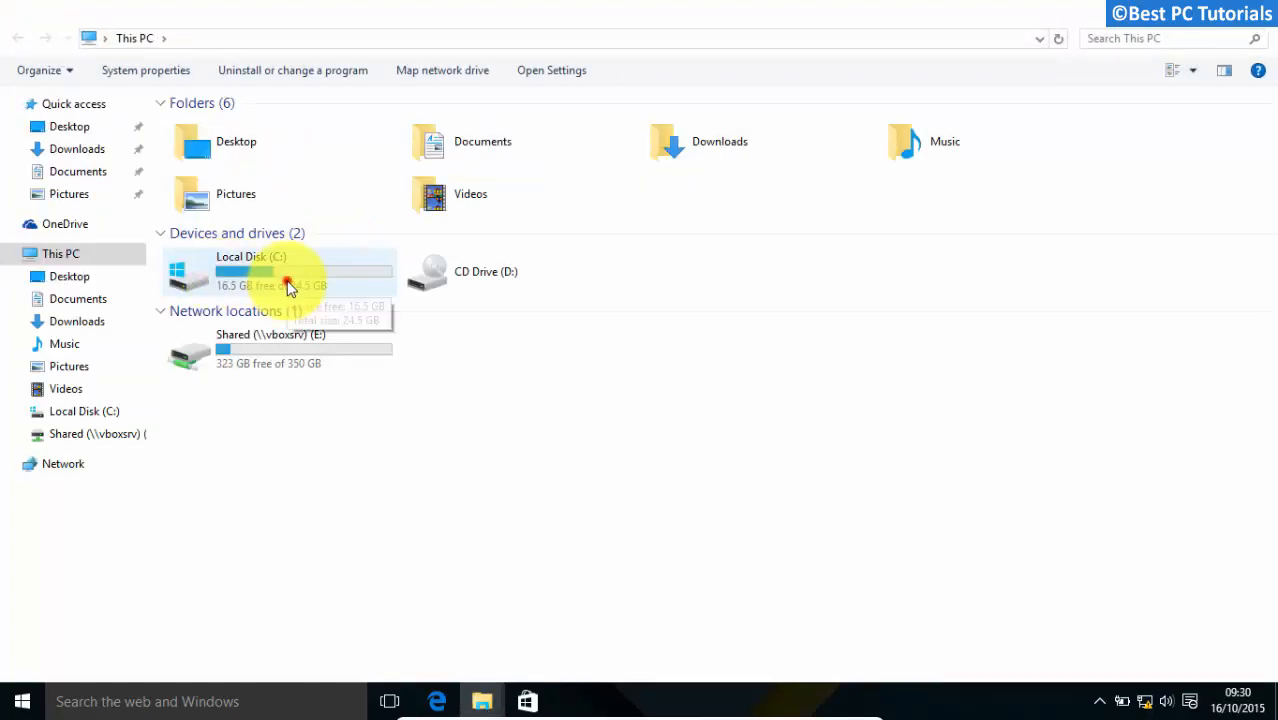
{"action": "double_click", "coordinate": [250, 271]}
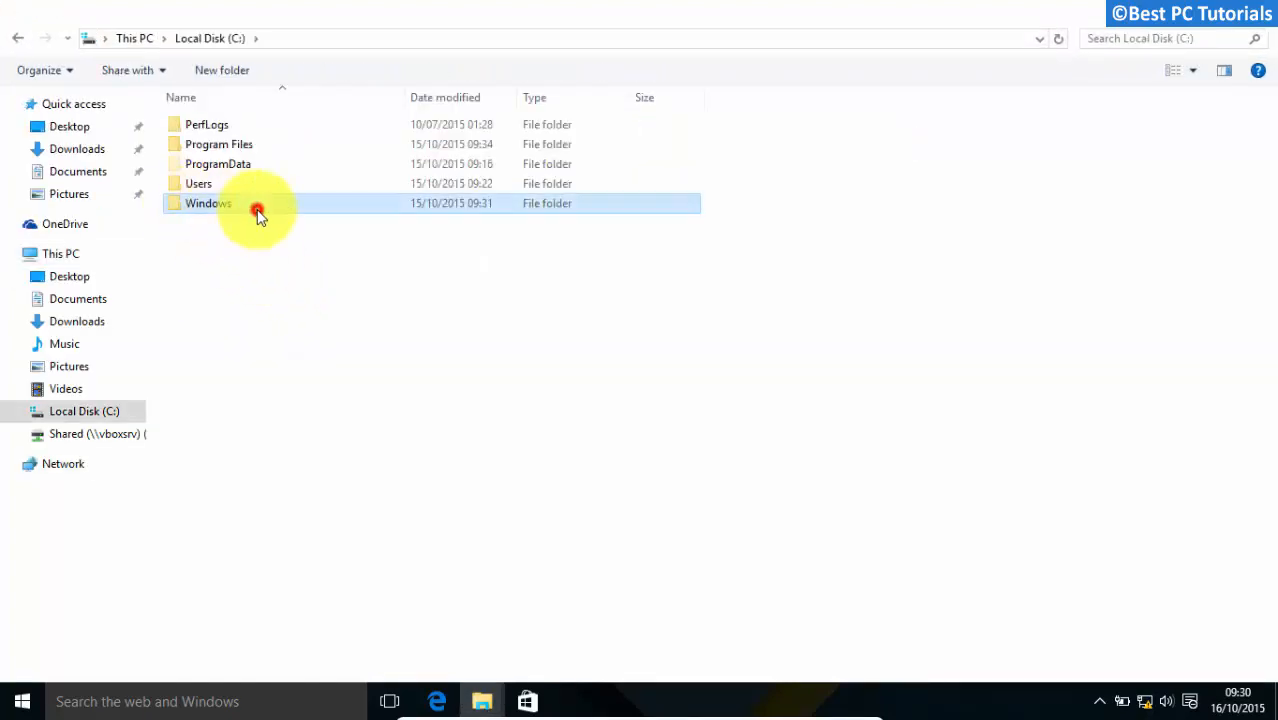
{"action": "double_click", "coordinate": [207, 203]}
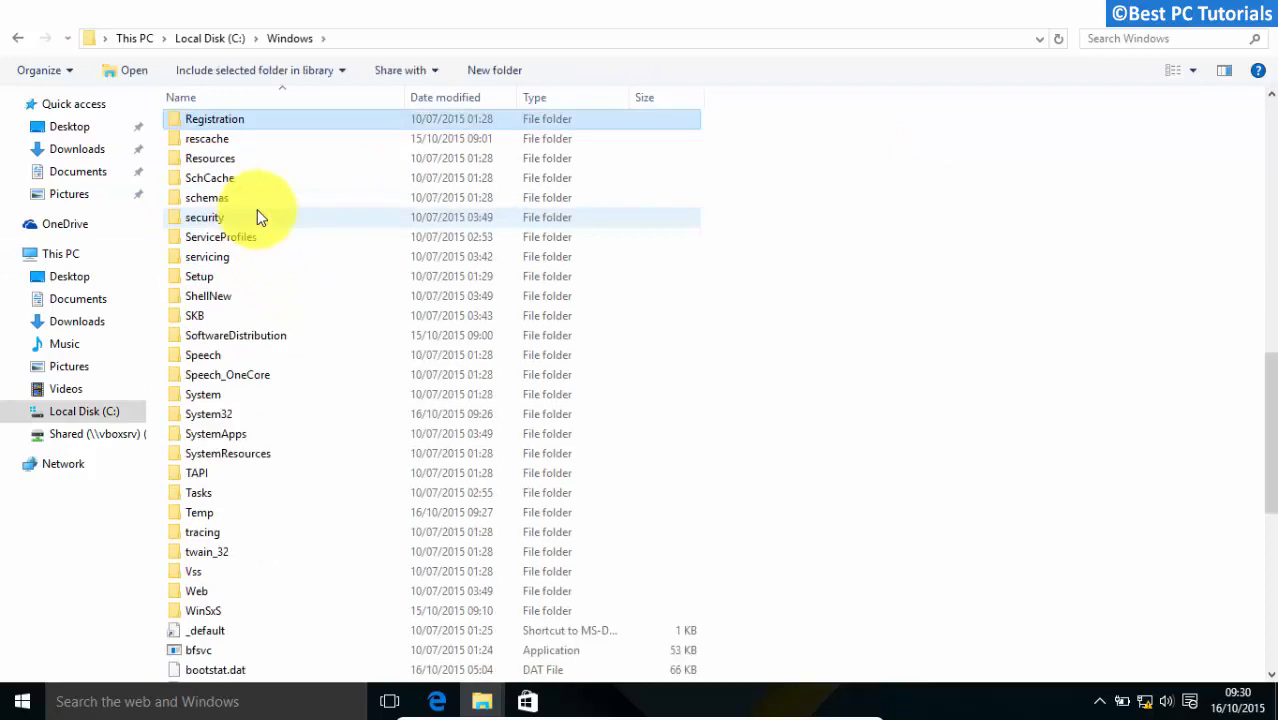
{"action": "left_click", "coordinate": [210, 158]}
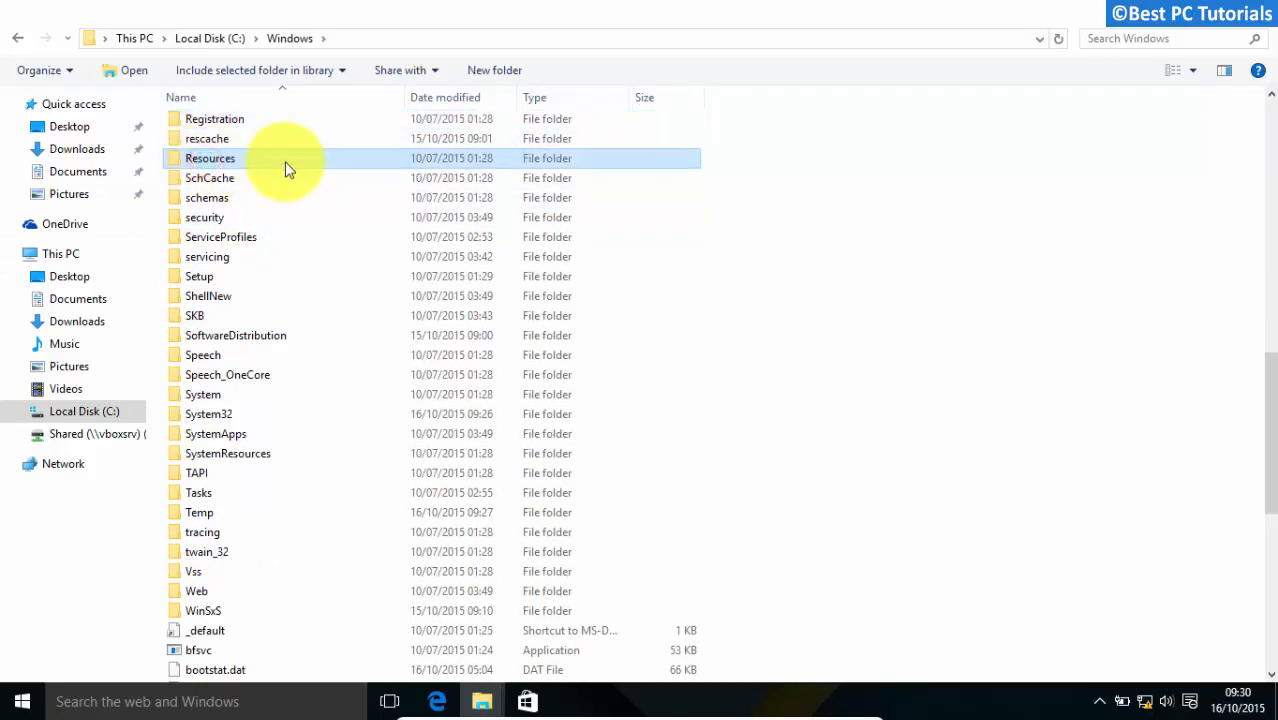
{"action": "double_click", "coordinate": [209, 158]}
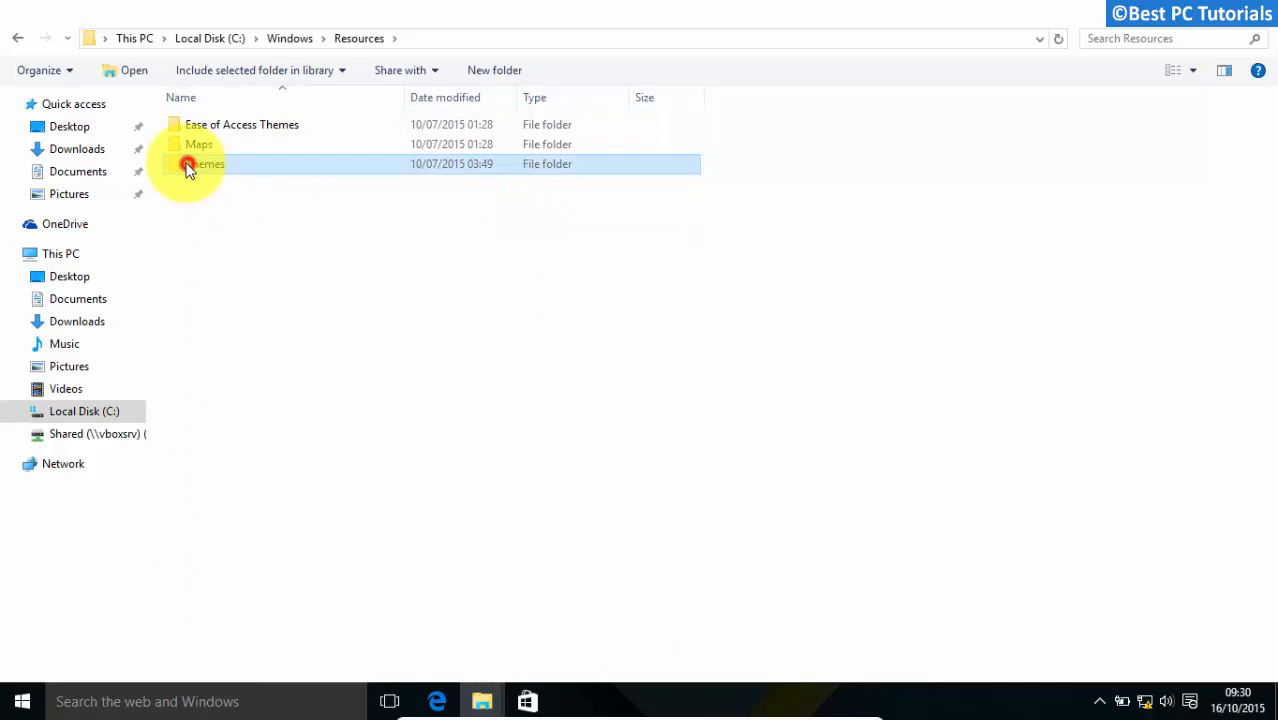
{"action": "double_click", "coordinate": [205, 163]}
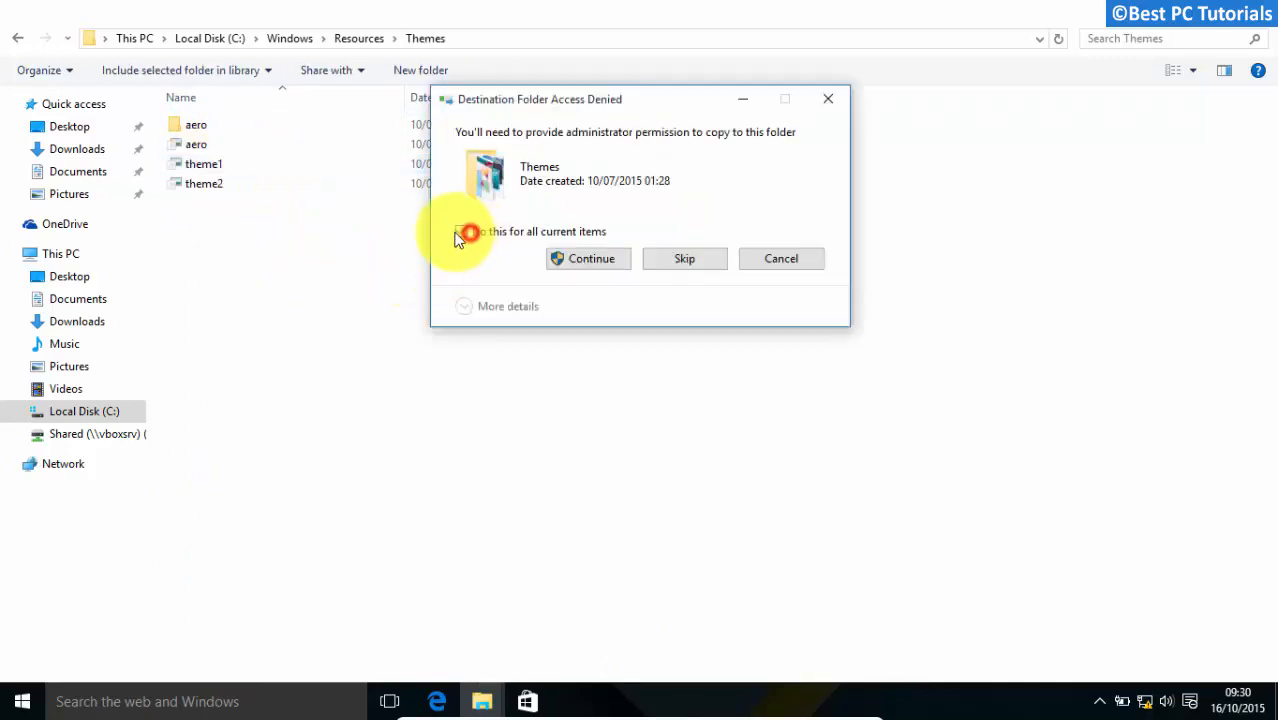
{"action": "left_click", "coordinate": [590, 258]}
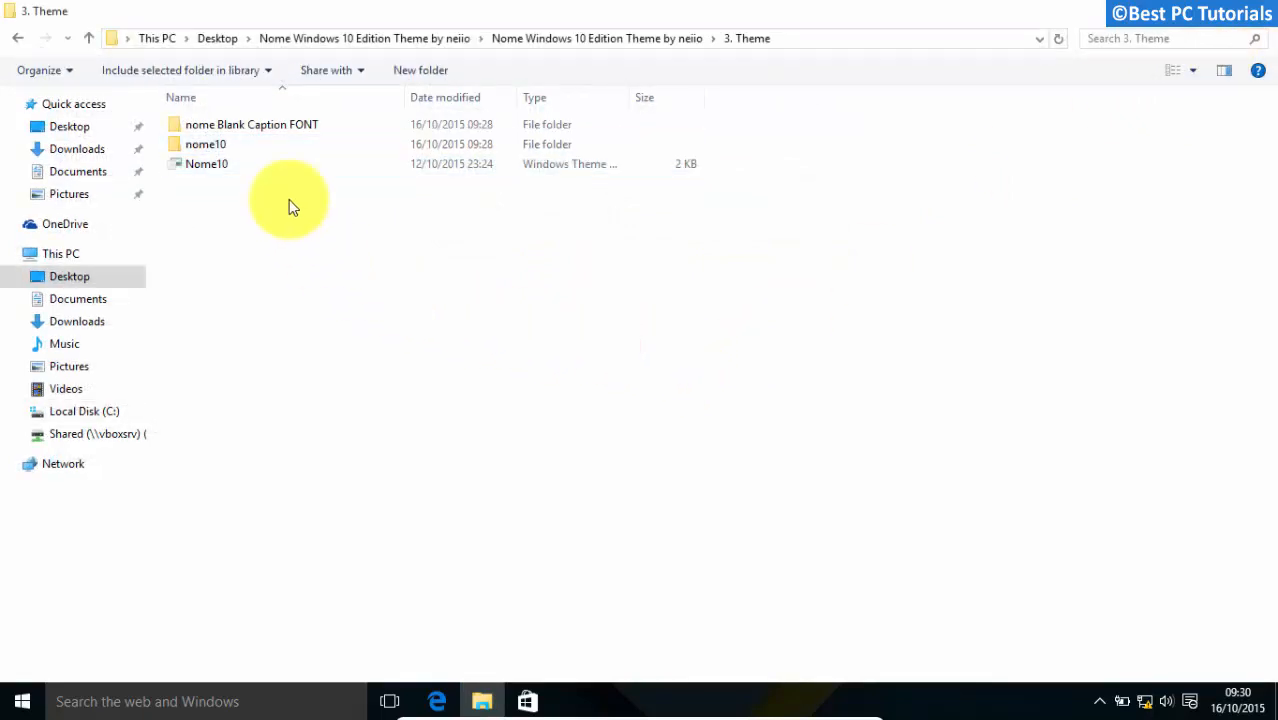
- Install the Blank font from the nome Blank Caption FONT folder and close its preview
{"action": "left_click", "coordinate": [251, 124]}
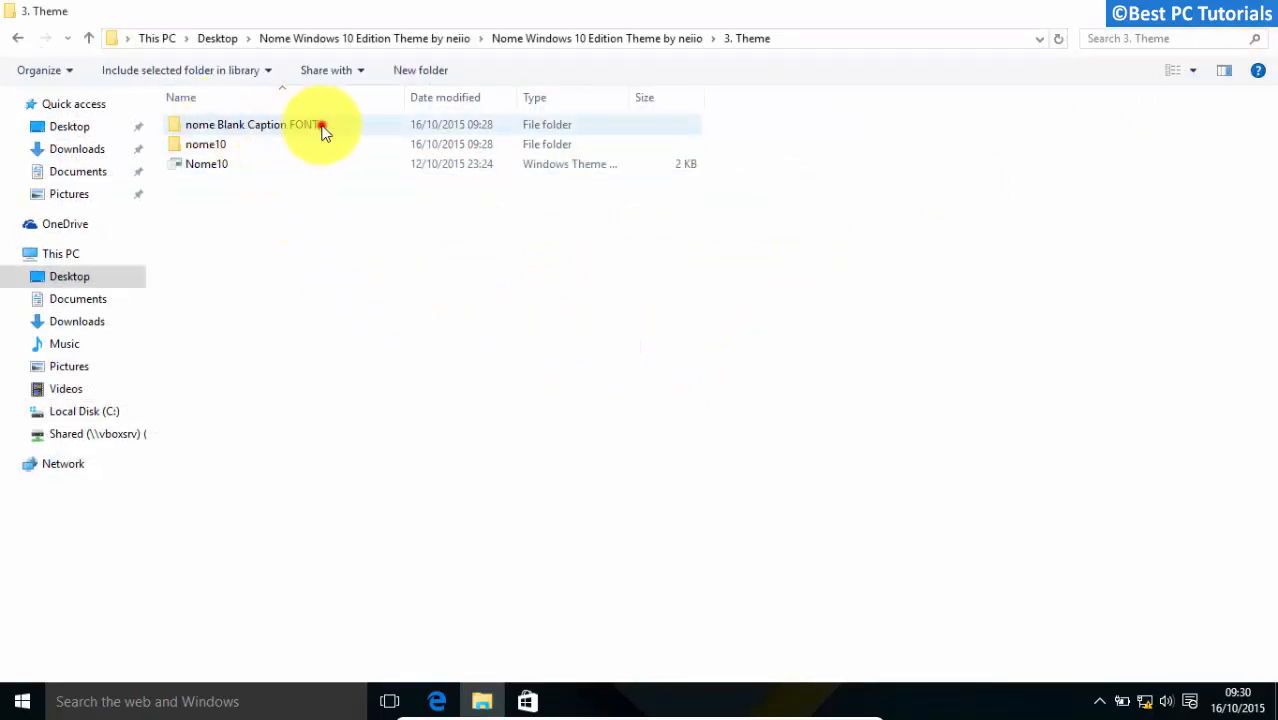
{"action": "double_click", "coordinate": [250, 124]}
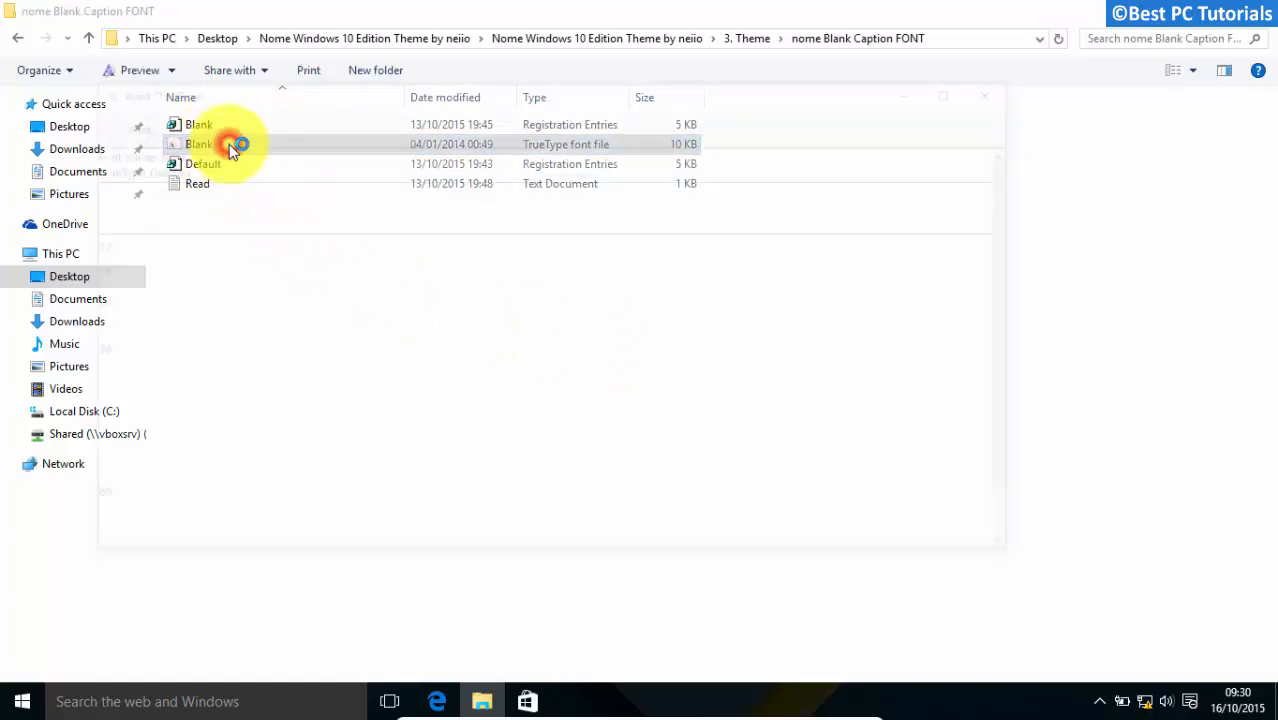
{"action": "double_click", "coordinate": [199, 144]}
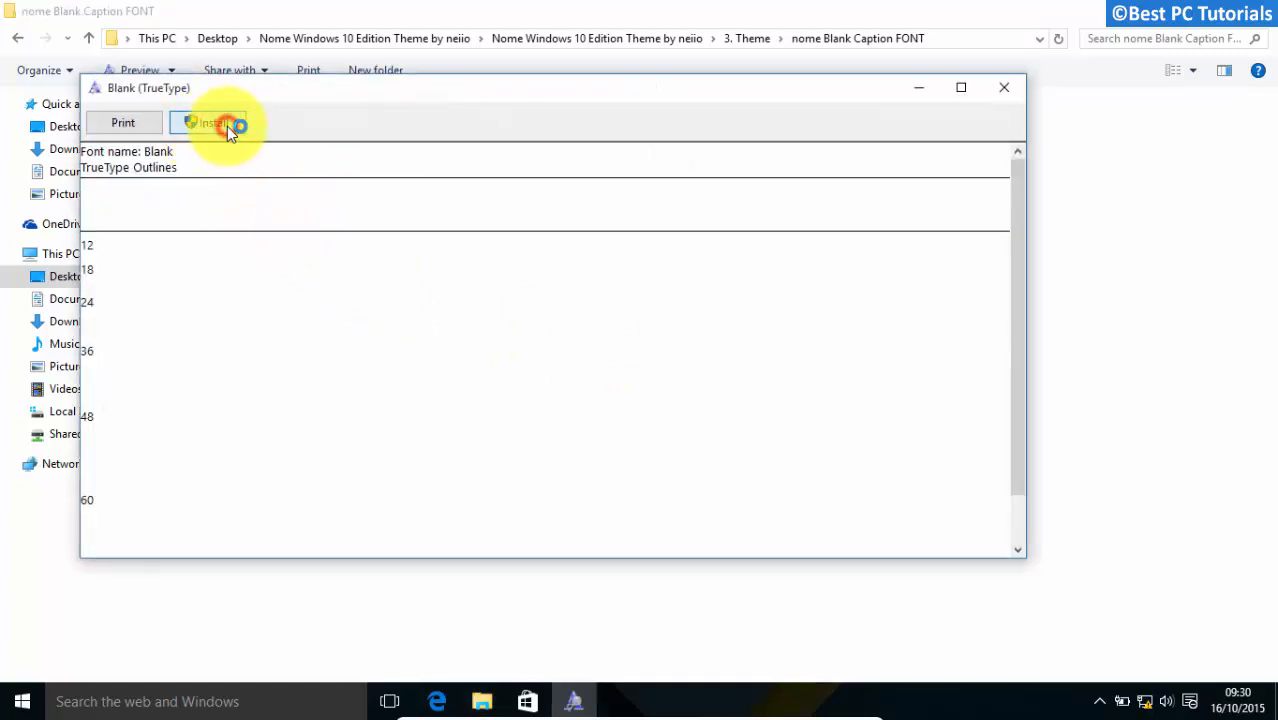
{"action": "left_click", "coordinate": [213, 122]}
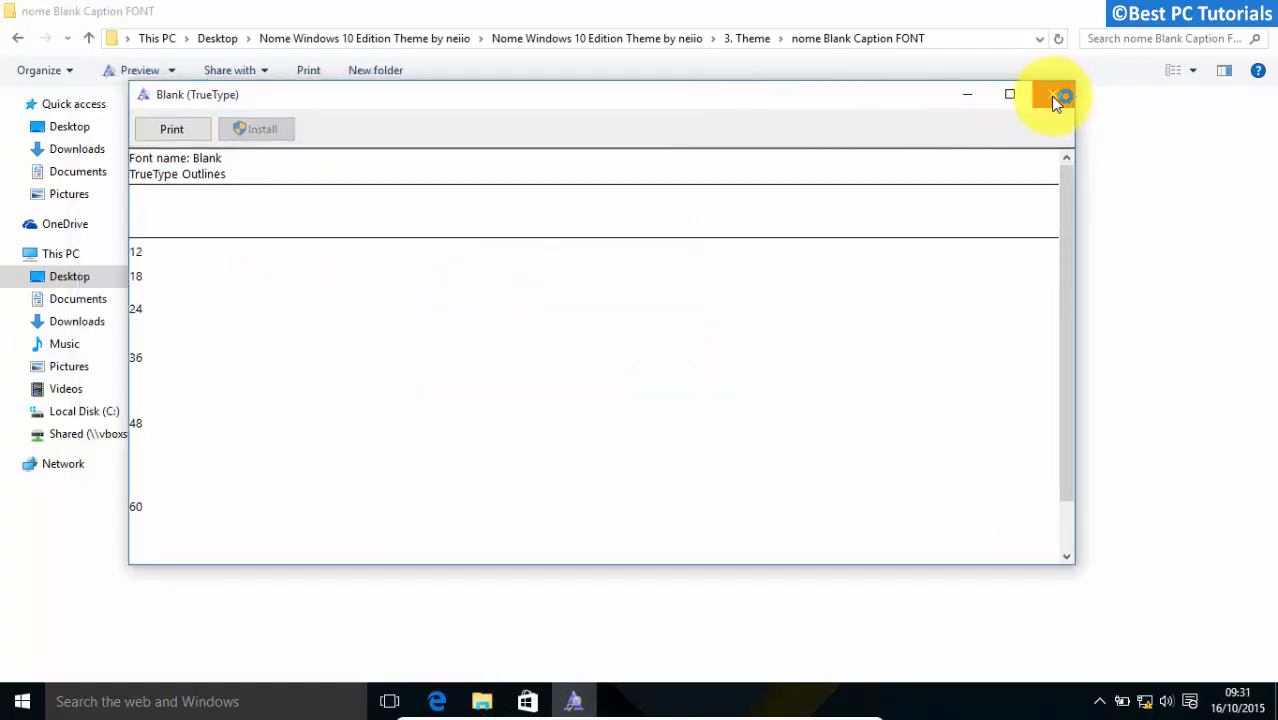
{"action": "left_click", "coordinate": [1053, 94]}
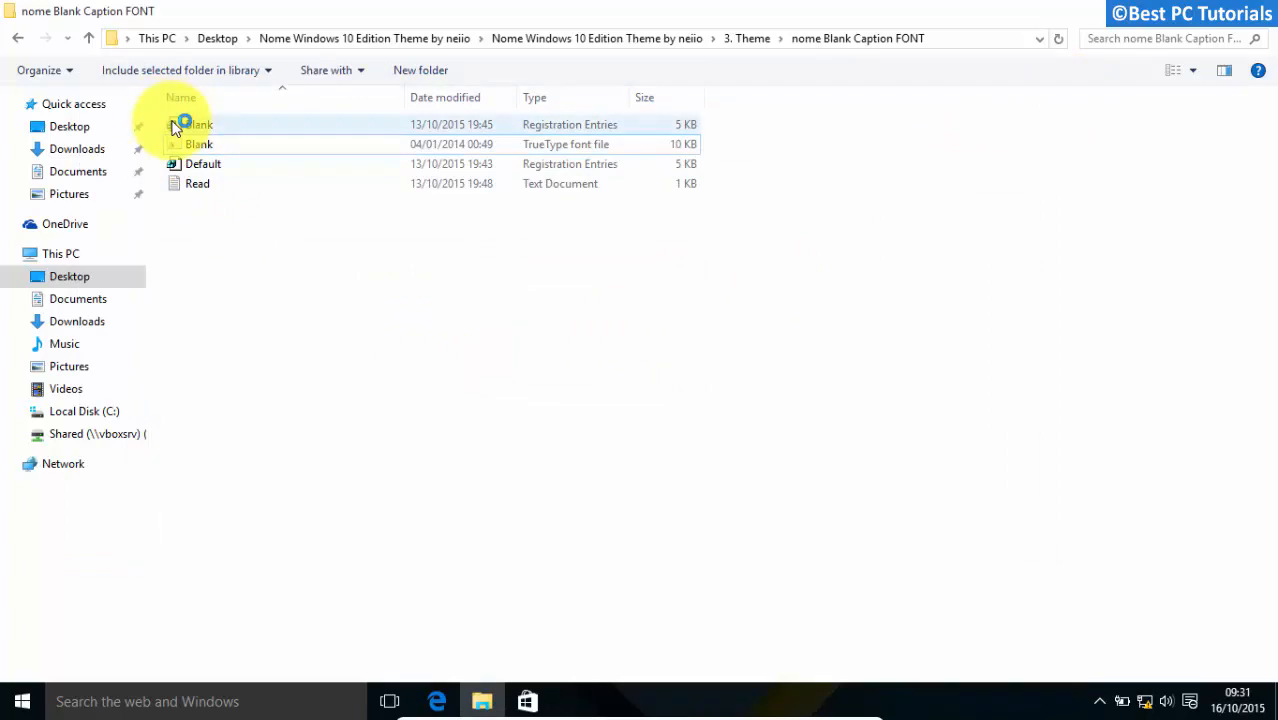
- Merge Blank.reg into the registry, approving the UAC and confirmation prompts
{"action": "double_click", "coordinate": [197, 124]}
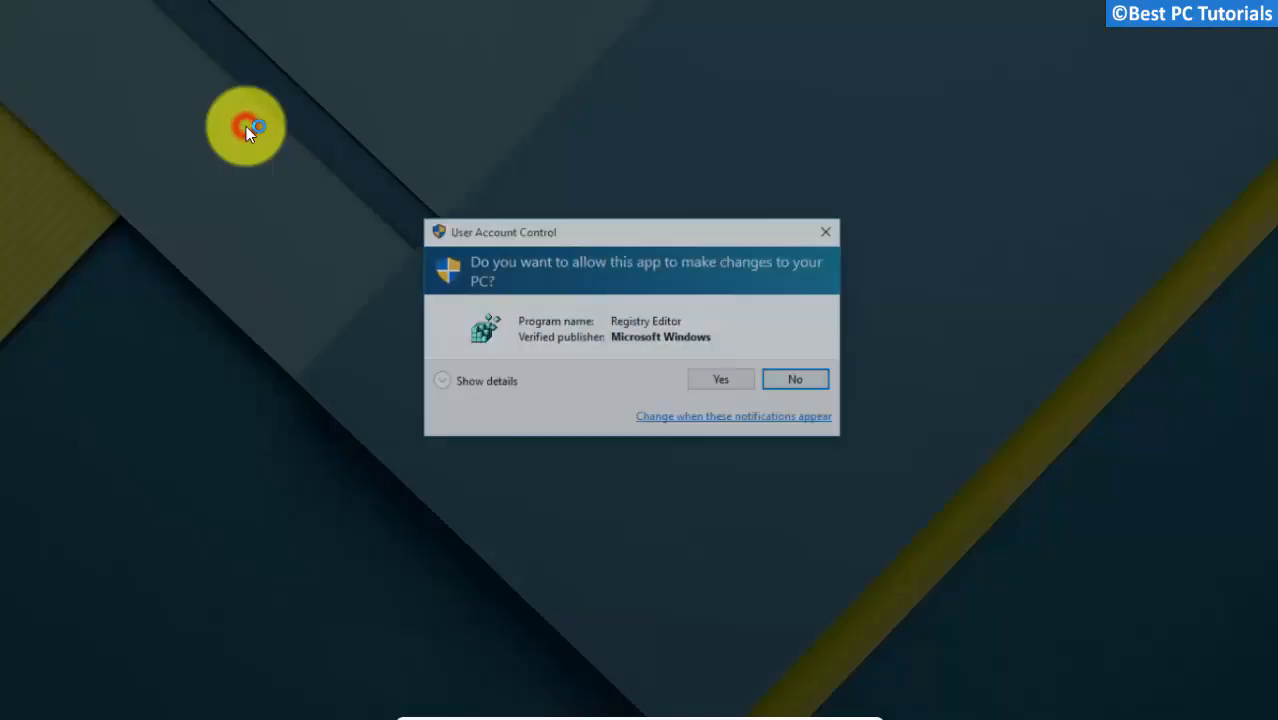
{"action": "left_click", "coordinate": [720, 379]}
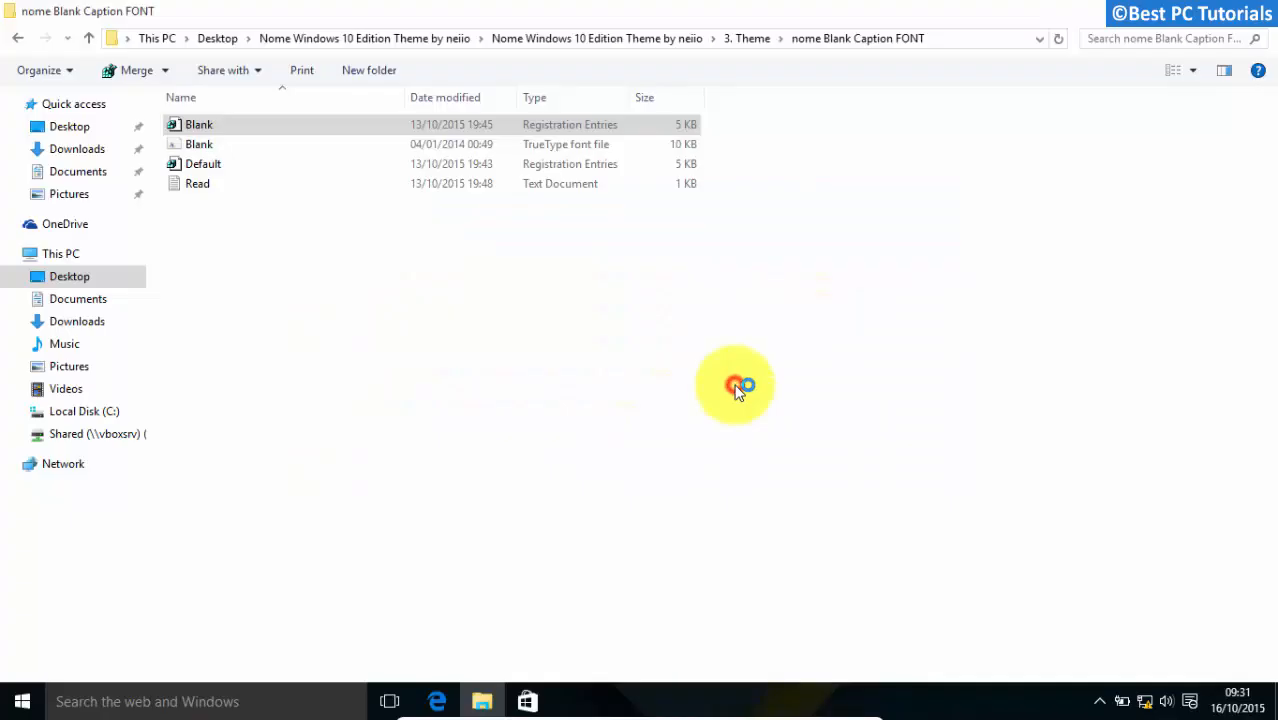
{"action": "double_click", "coordinate": [199, 124]}
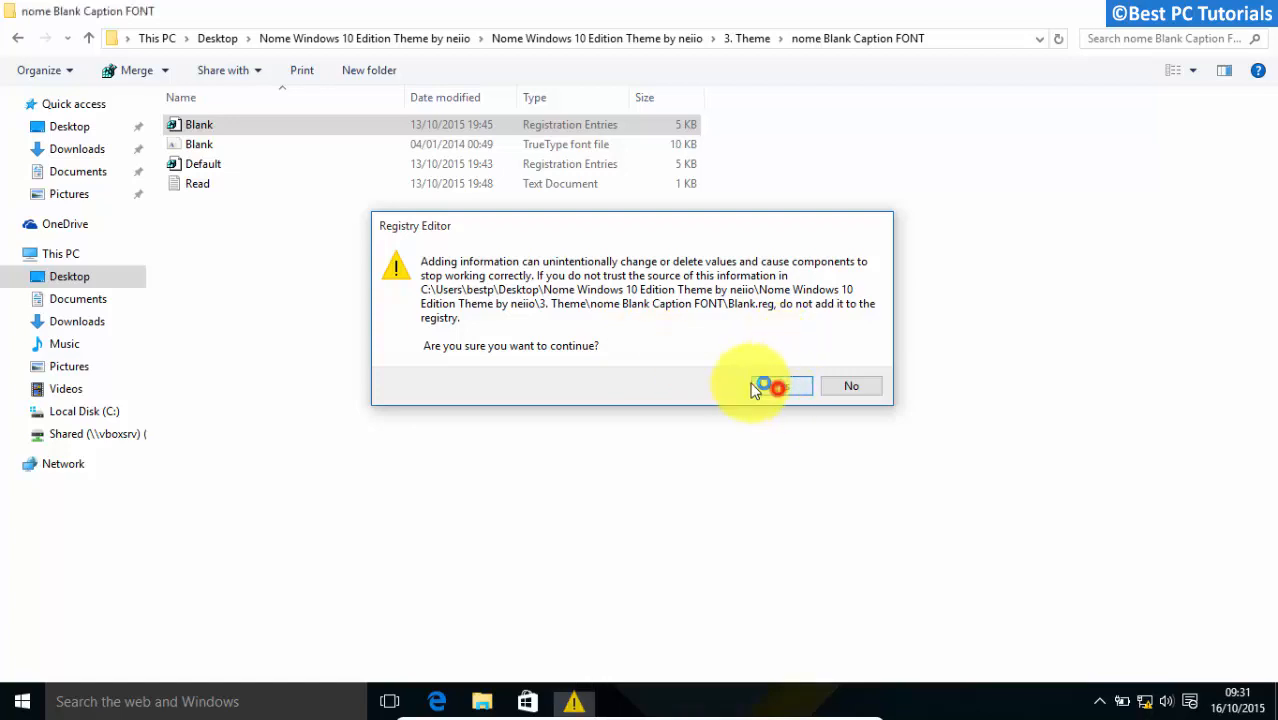
{"action": "left_click", "coordinate": [780, 386]}
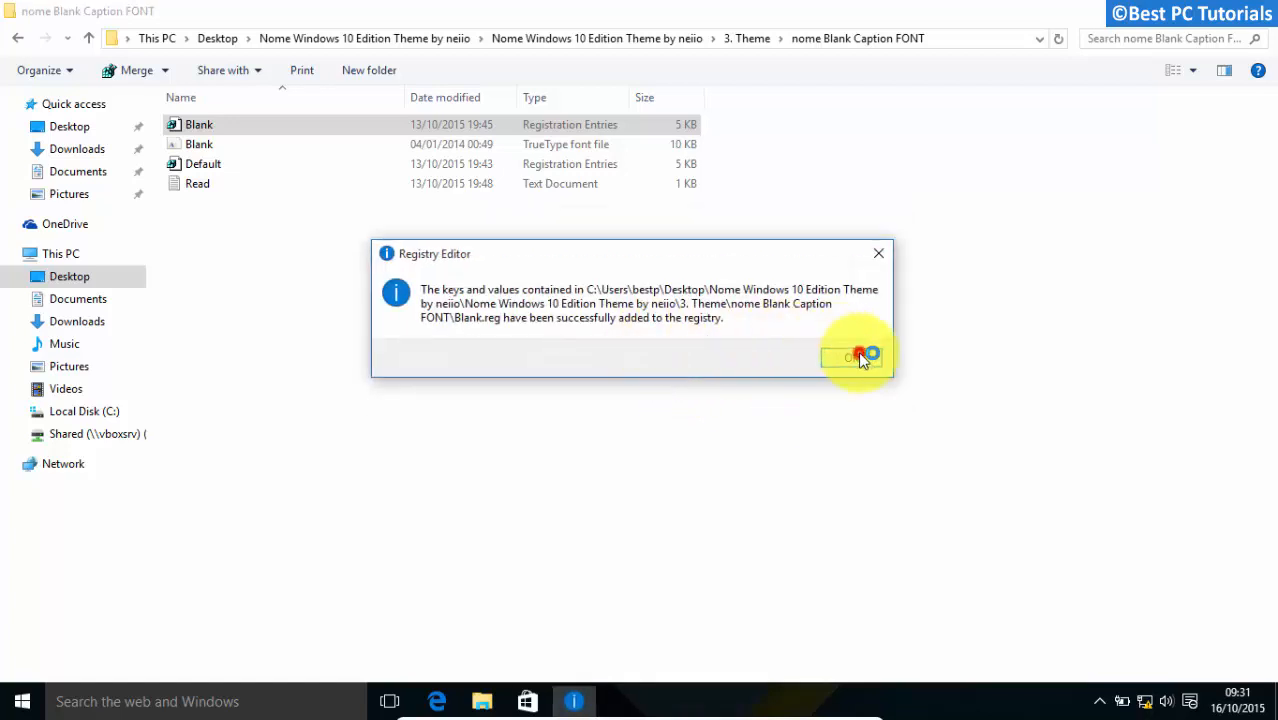
{"action": "left_click", "coordinate": [851, 357]}
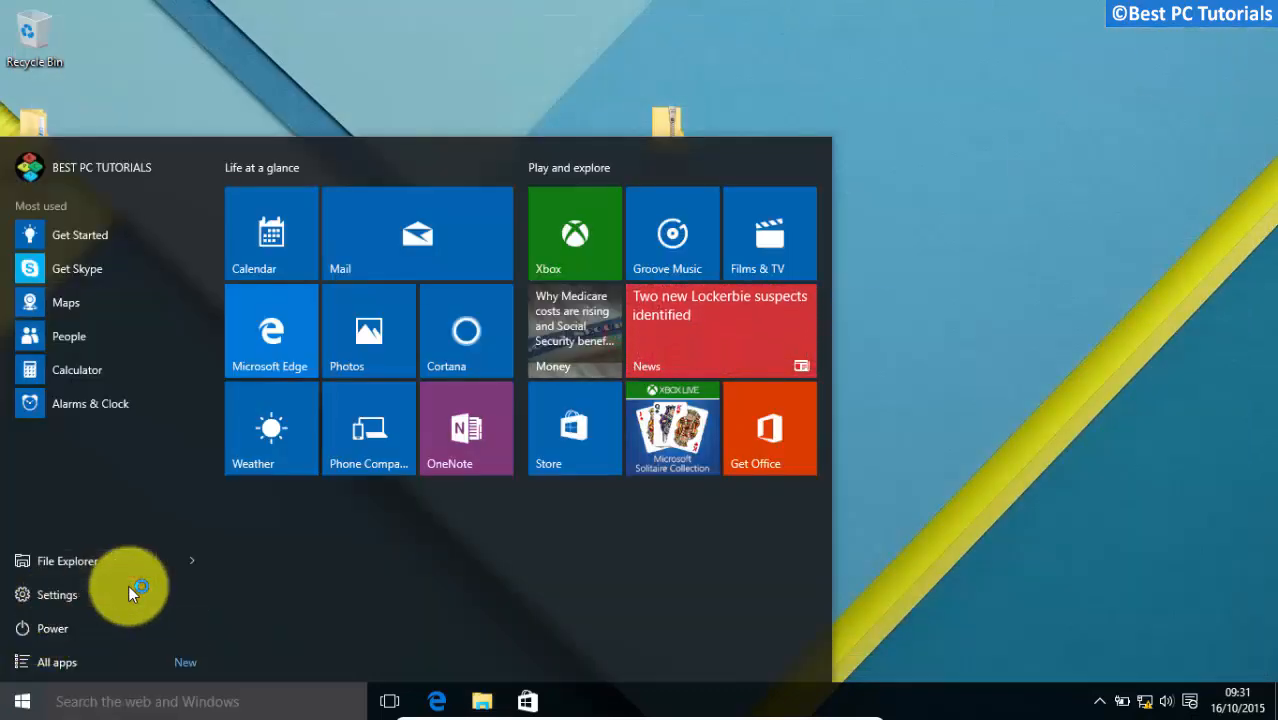
- Restart Windows from the Start menu's power options
{"action": "left_click", "coordinate": [55, 628]}
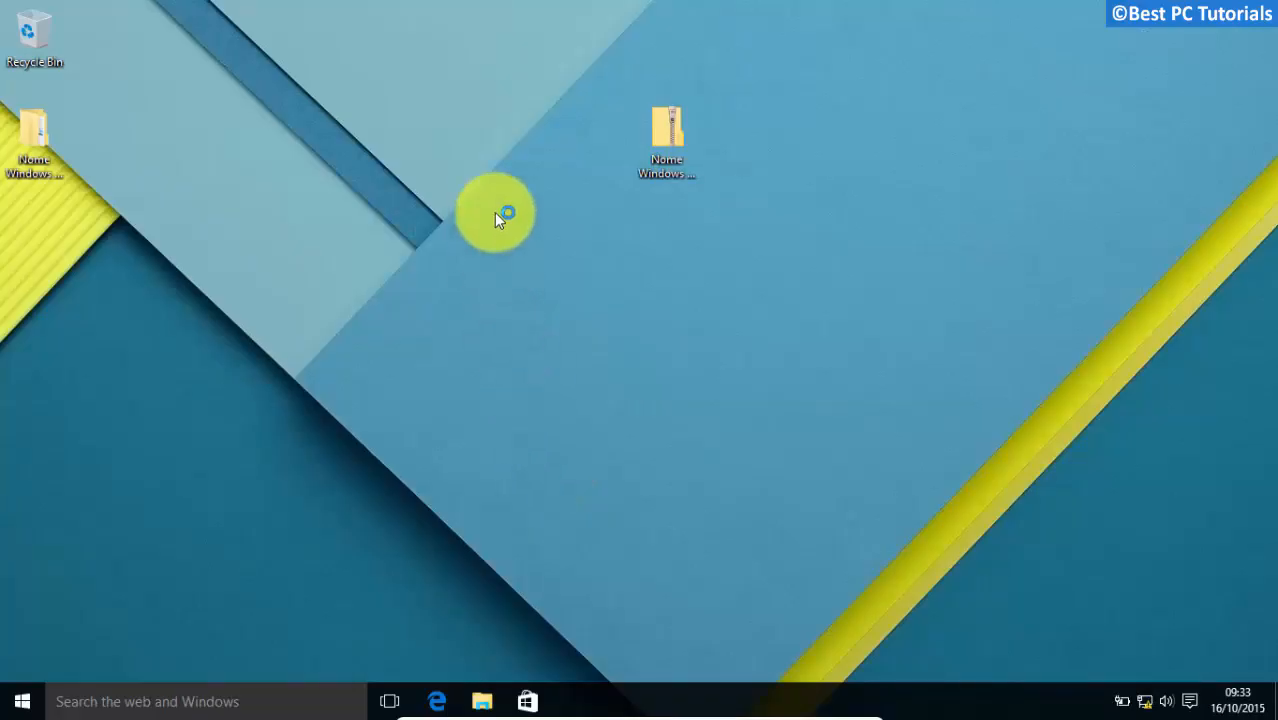
- From the desktop's Personalize settings, select the installed nome10 theme
{"action": "right_click", "coordinate": [497, 200]}
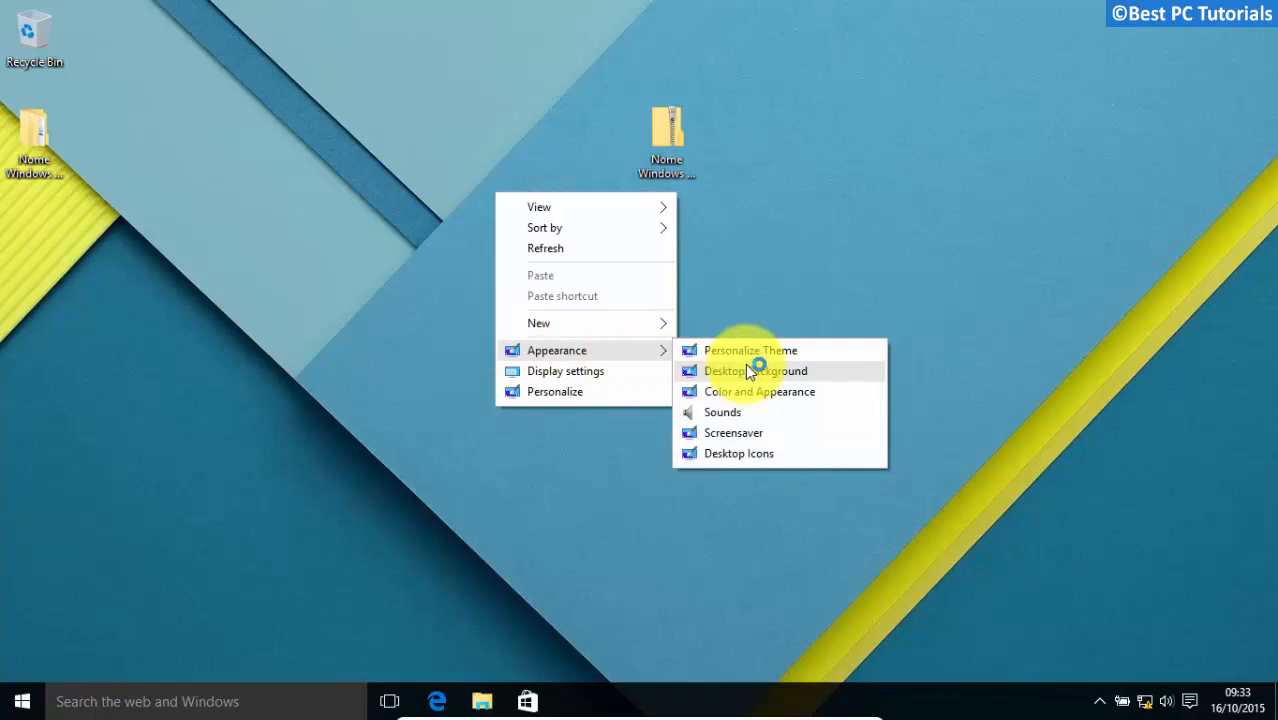
{"action": "left_click", "coordinate": [755, 370]}
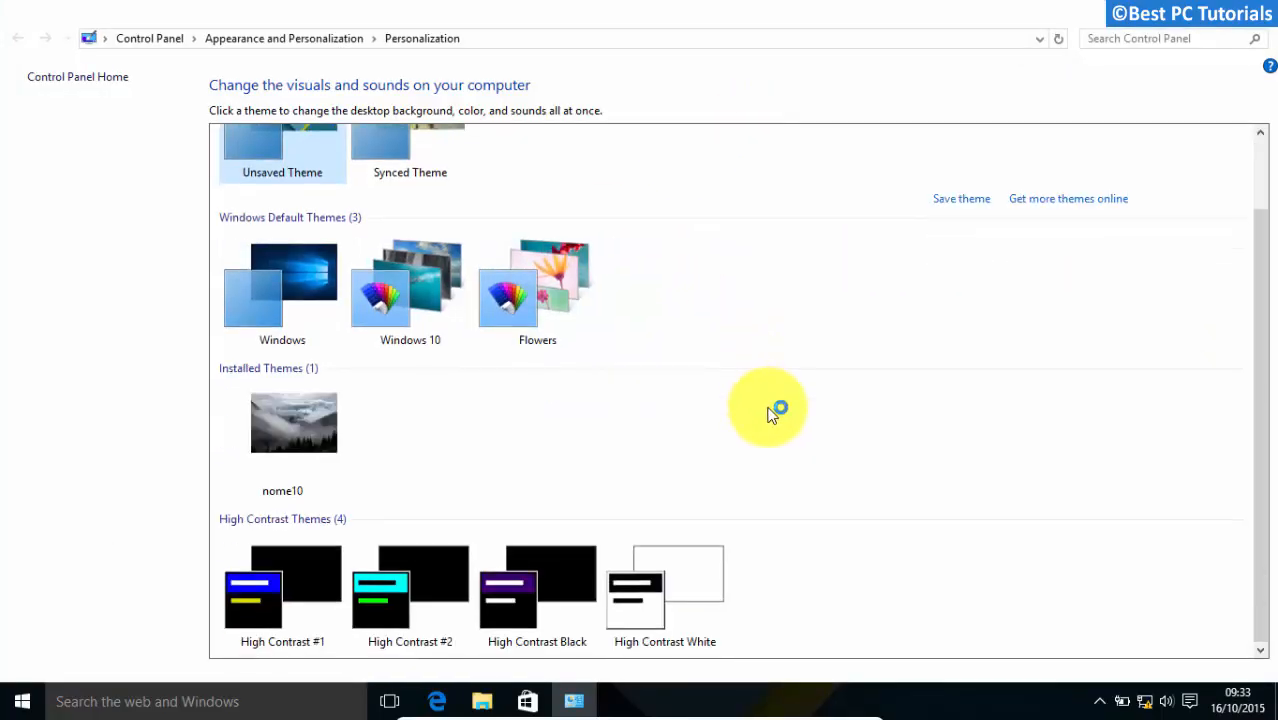
{"action": "left_click", "coordinate": [282, 440]}
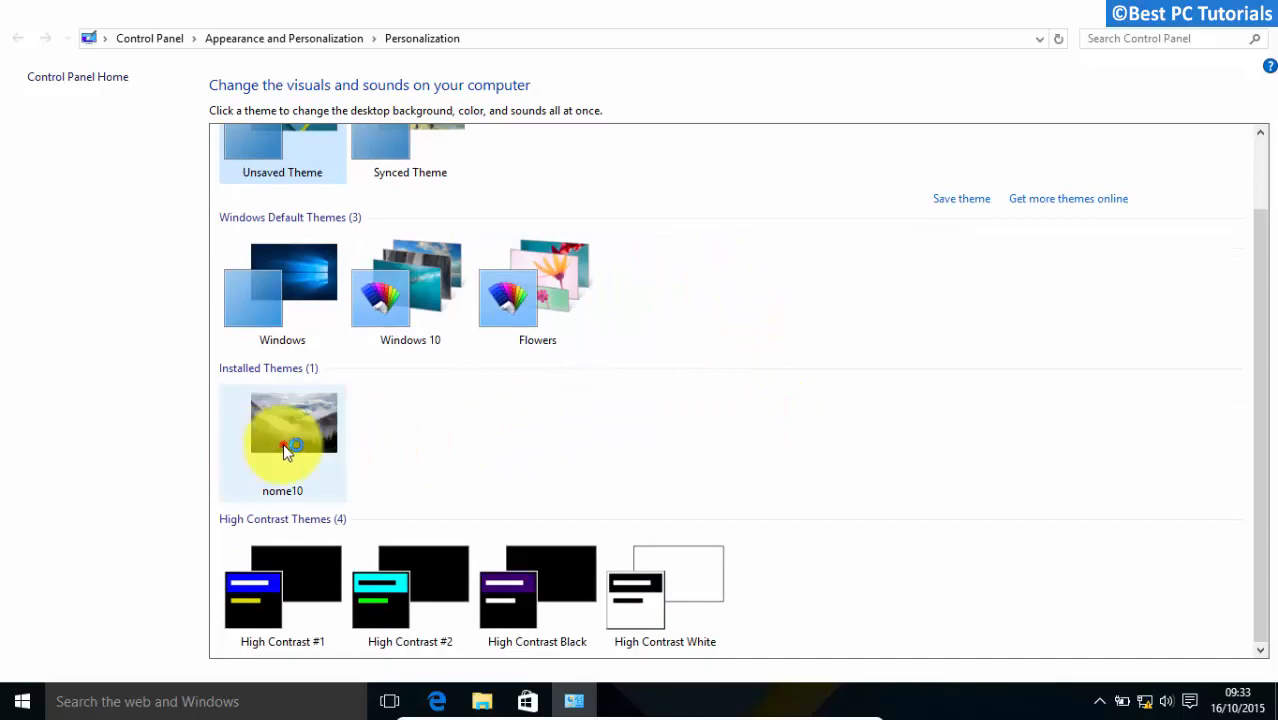
{"action": "left_click", "coordinate": [282, 430]}
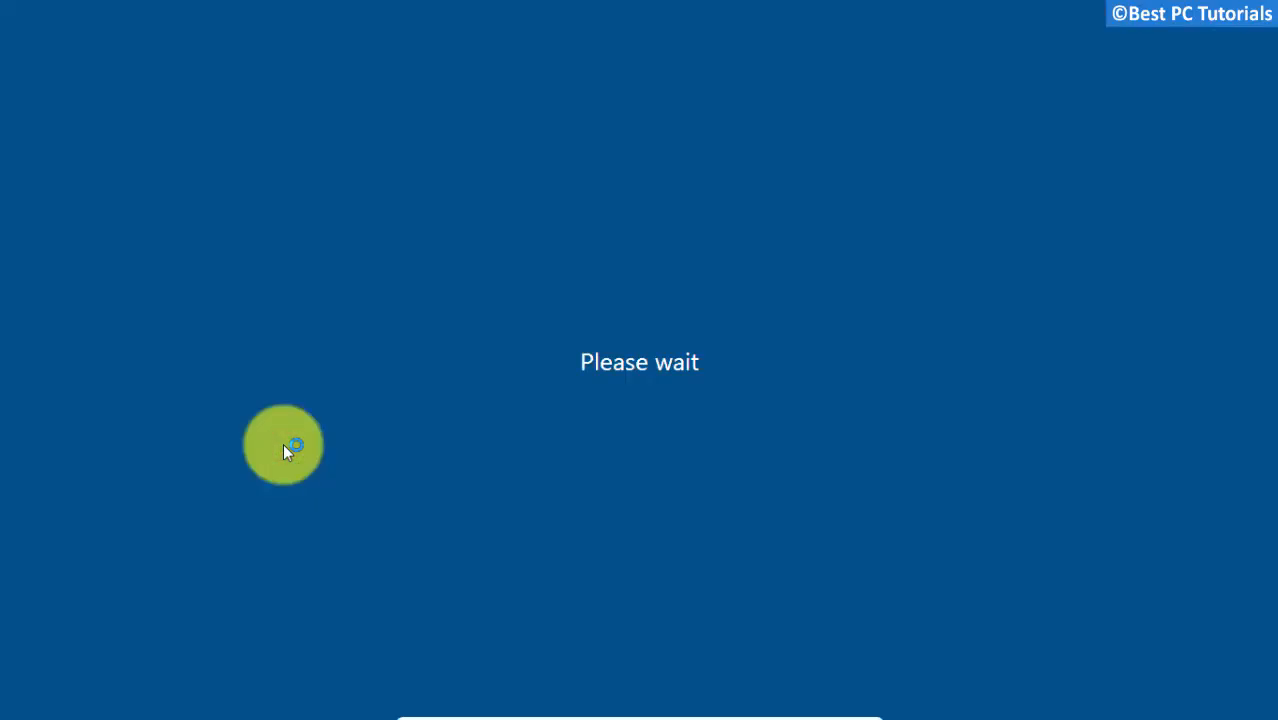